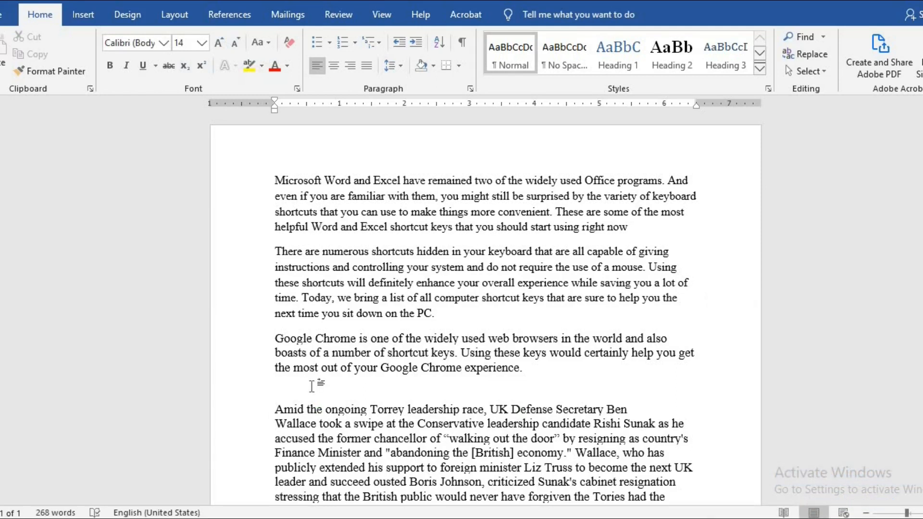
Insert a 6-column, 4-row table from the grid picker below the Chrome paragraph
click(276, 384)
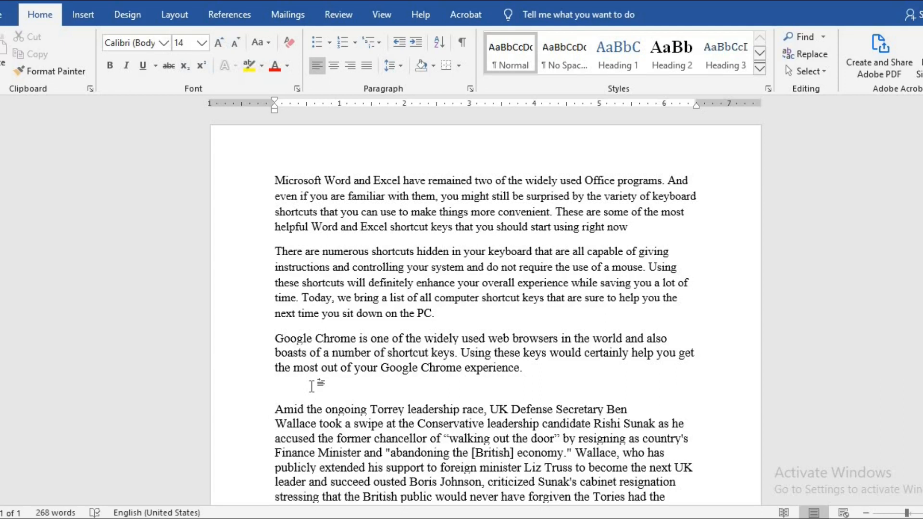
click(83, 14)
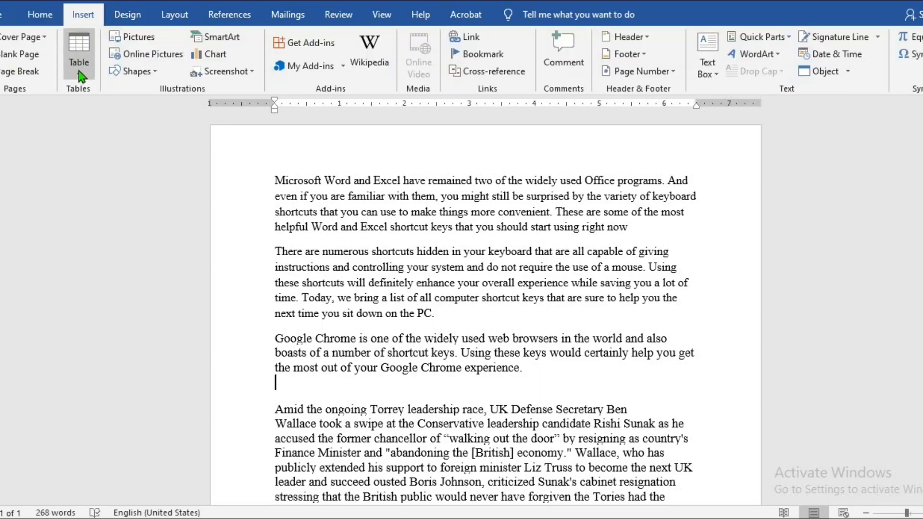
click(78, 53)
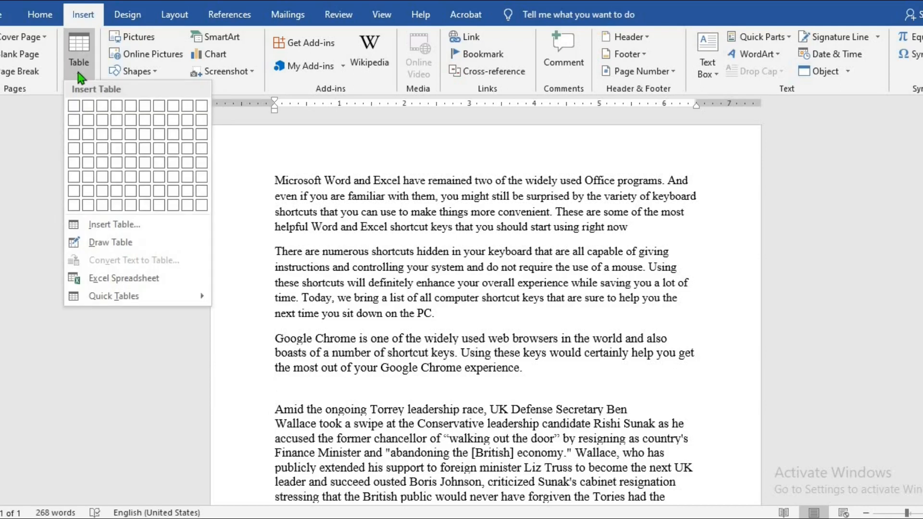
click(73, 105)
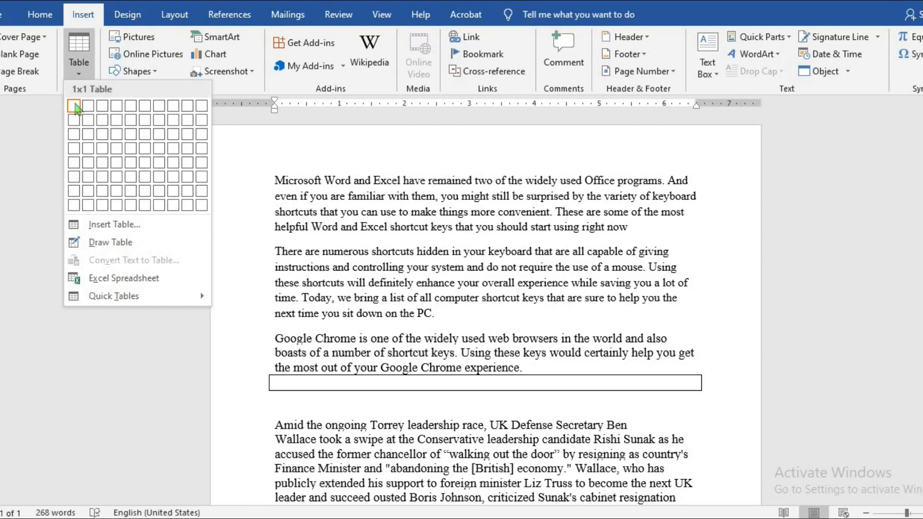
mouse_move(89, 106)
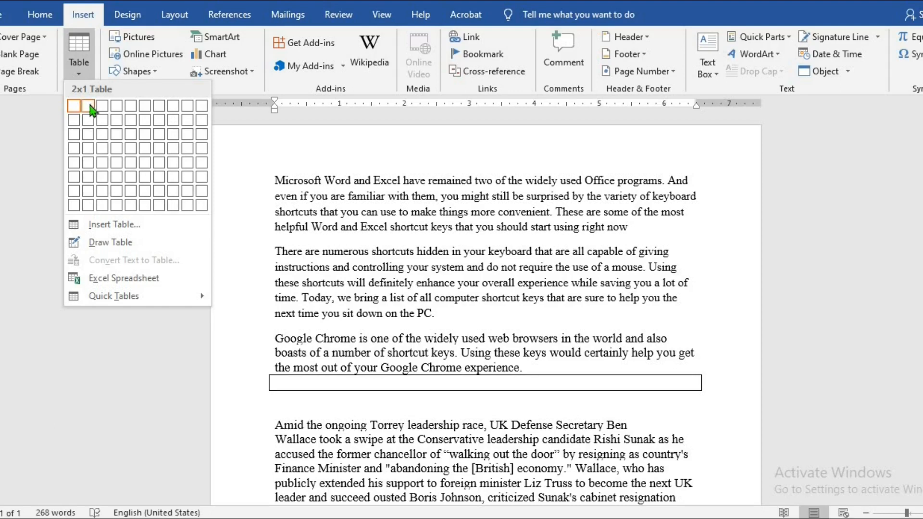
mouse_move(149, 105)
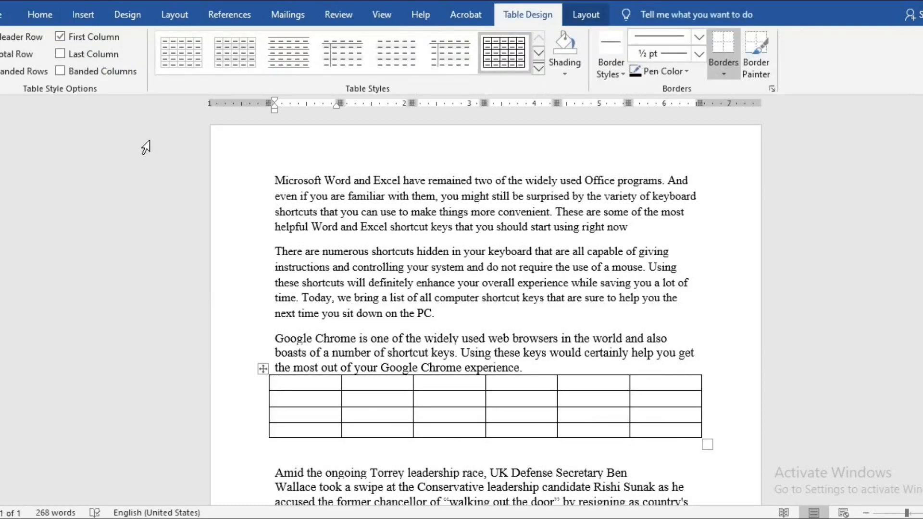
Add an empty line after the first paragraph and insert a 5x5 table through the Insert Table dialog
click(641, 242)
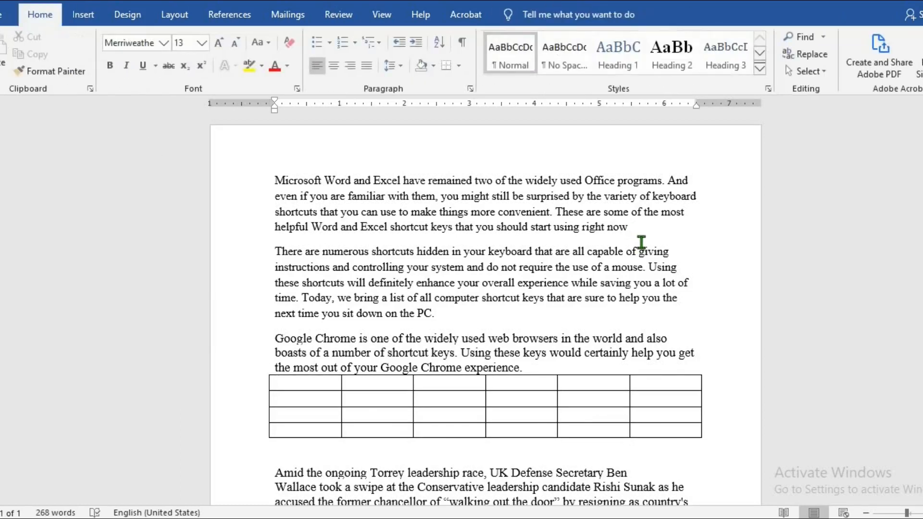
key(enter)
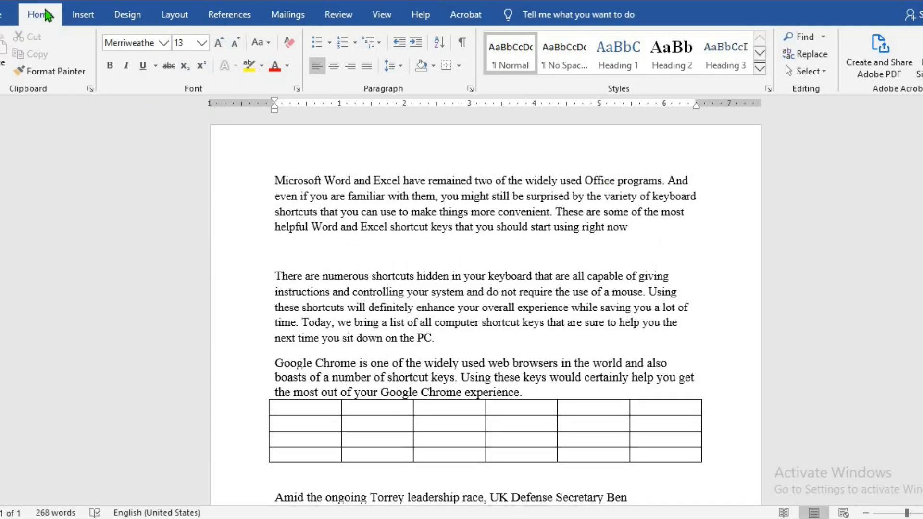
click(82, 14)
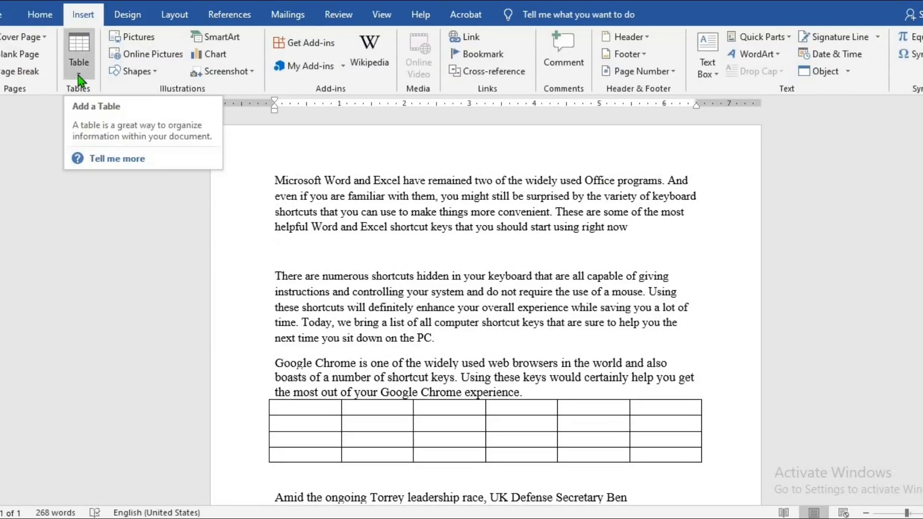
click(78, 55)
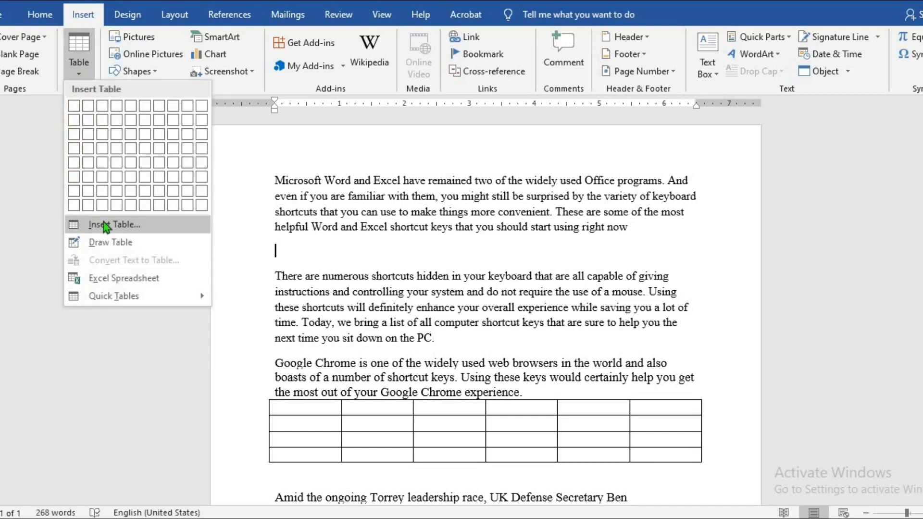
click(114, 225)
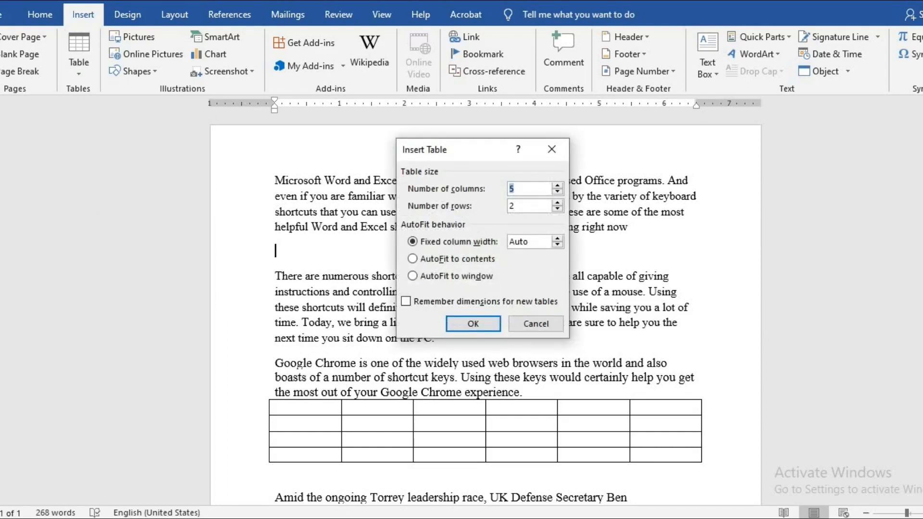
mouse_move(114, 227)
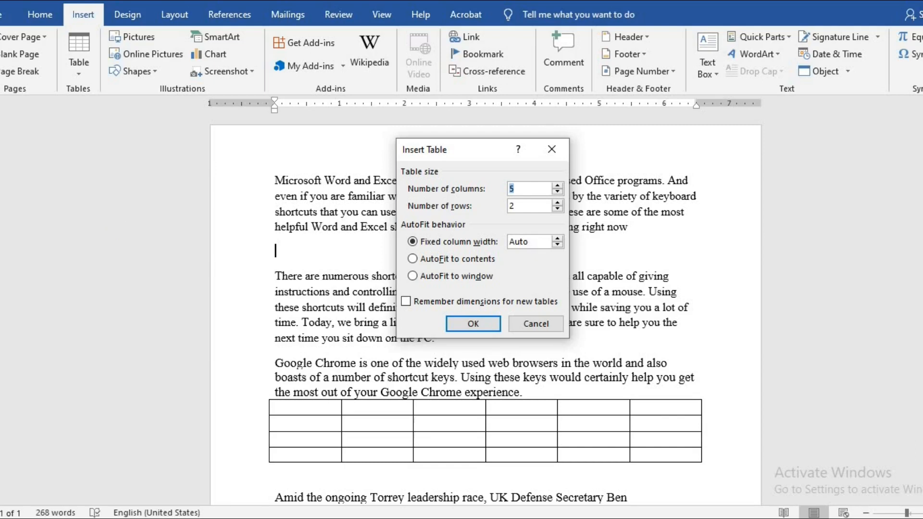
mouse_move(114, 228)
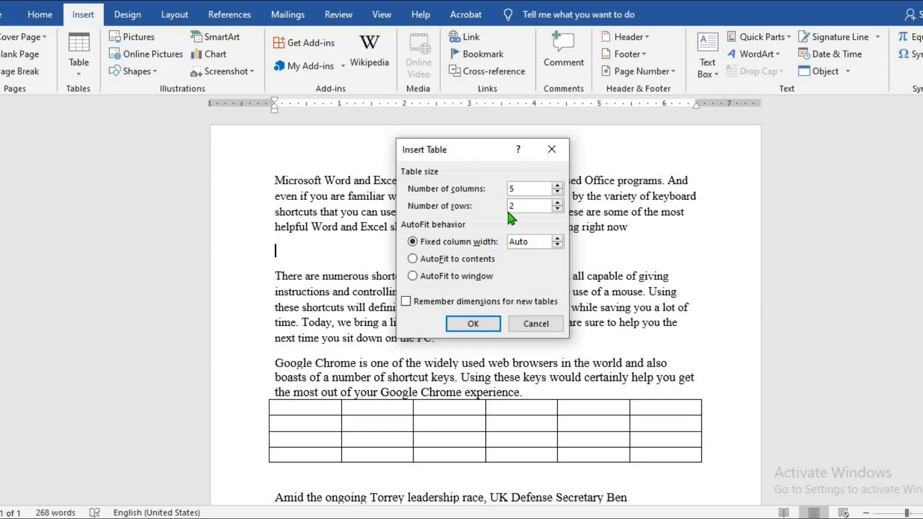
text(5)
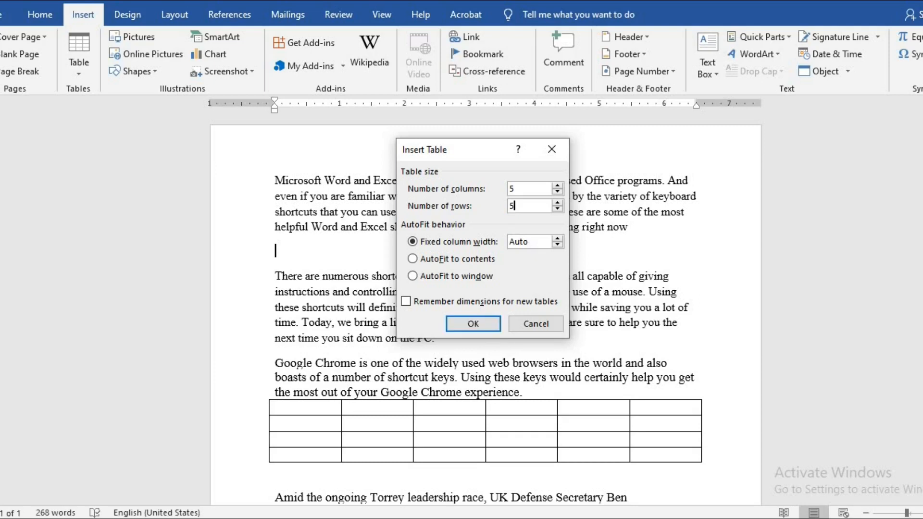
click(472, 324)
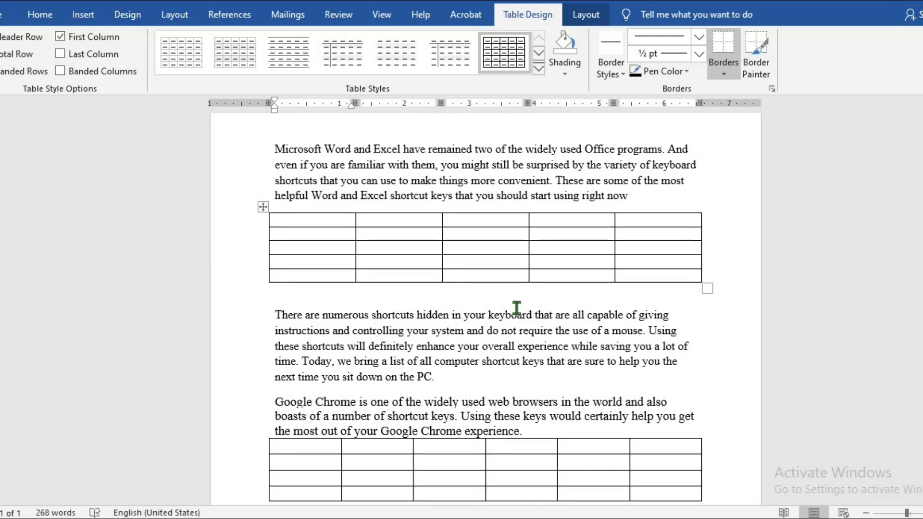
Add a sixth row to the upper table and place the cursor inside it
click(660, 275)
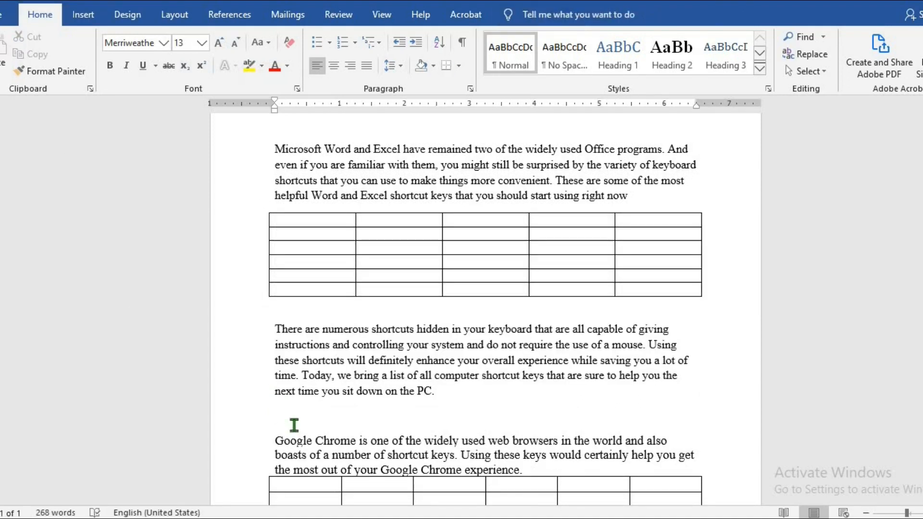
click(398, 233)
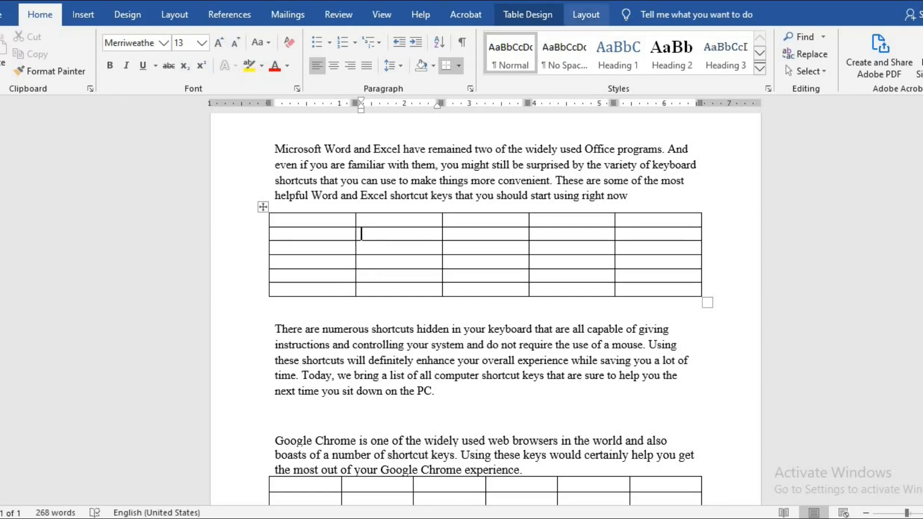
Paste 'text' into row two, center it with Align Top Center, and type 'text' in row three
click(585, 14)
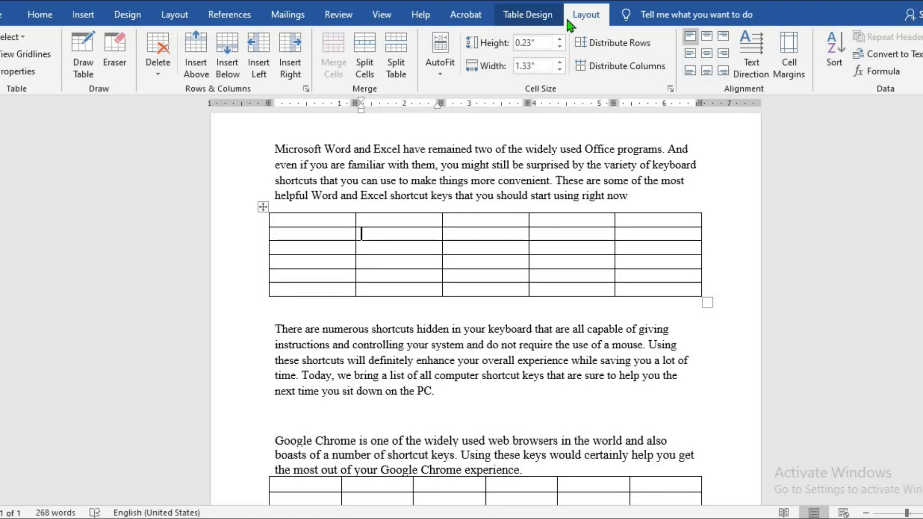
key(ctrl+v)
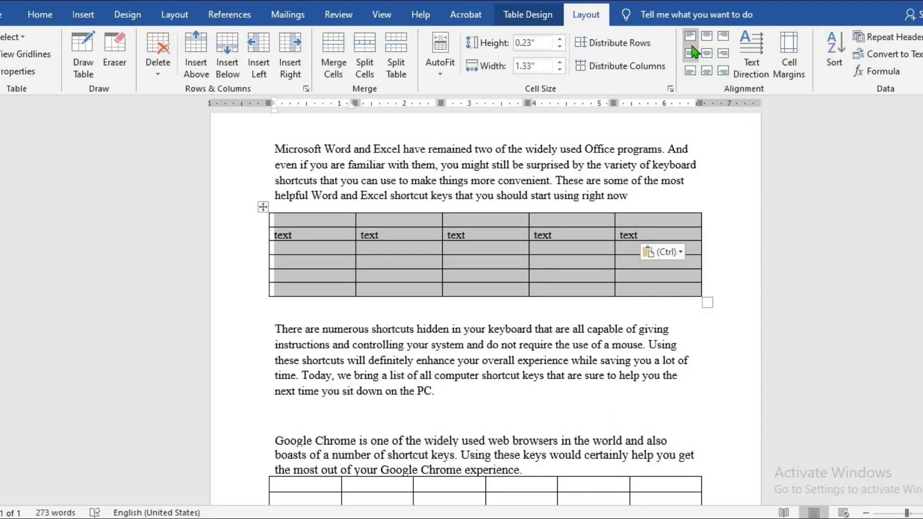
mouse_move(690, 36)
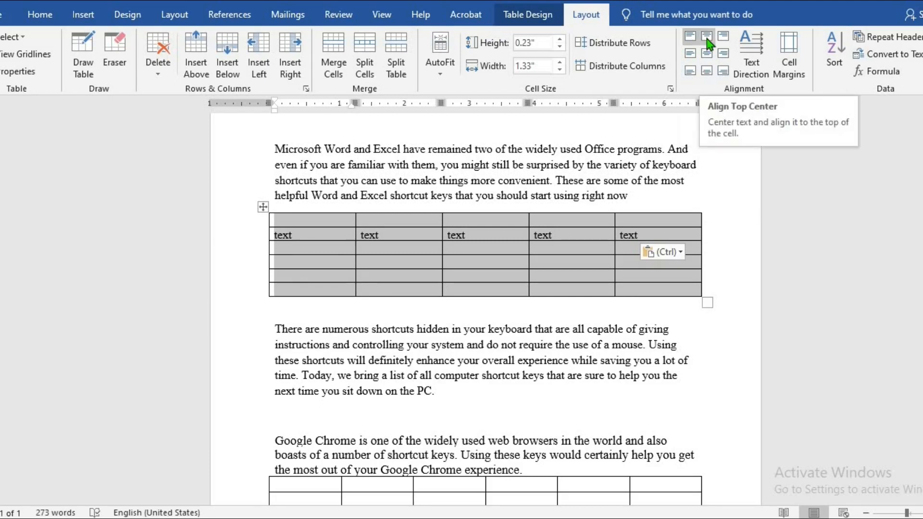
mouse_move(723, 38)
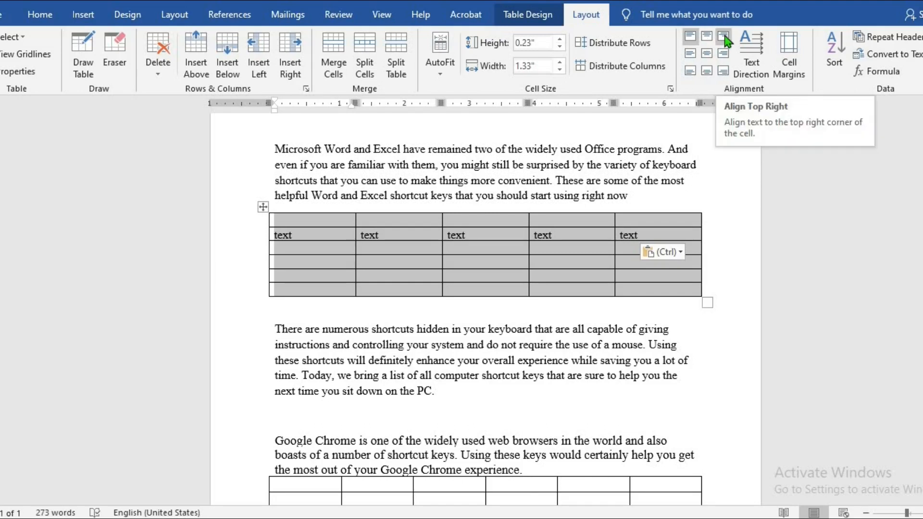
mouse_move(716, 44)
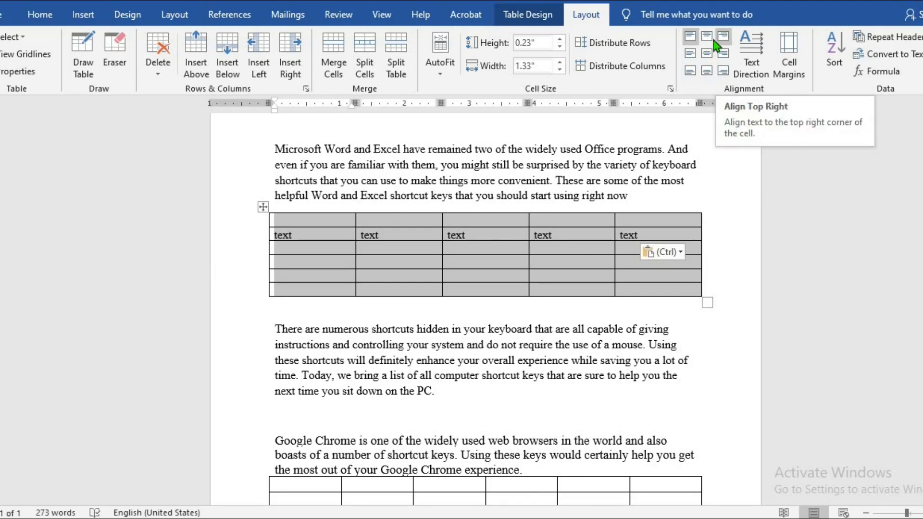
click(706, 37)
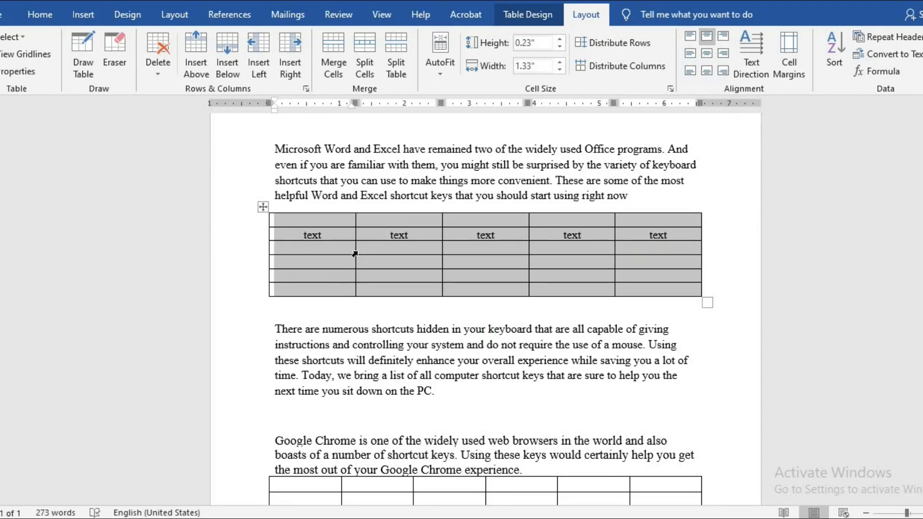
mouse_move(320, 259)
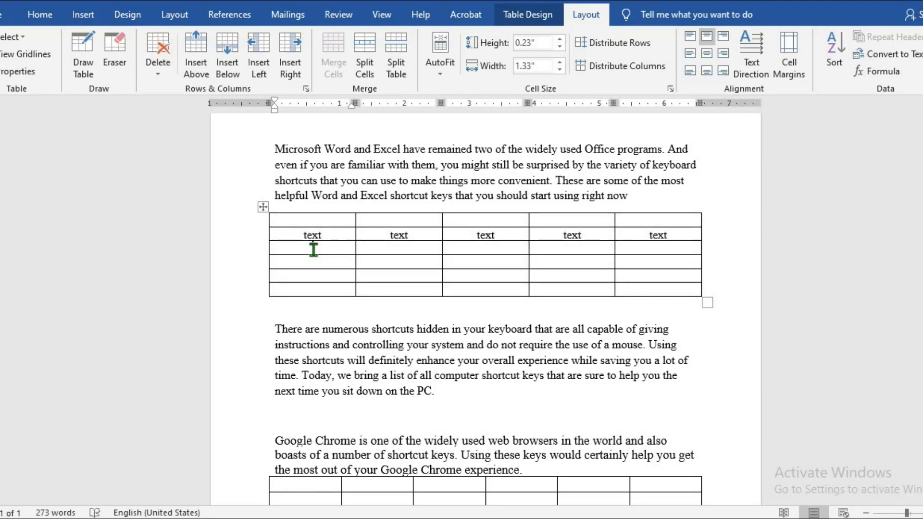
text(text)
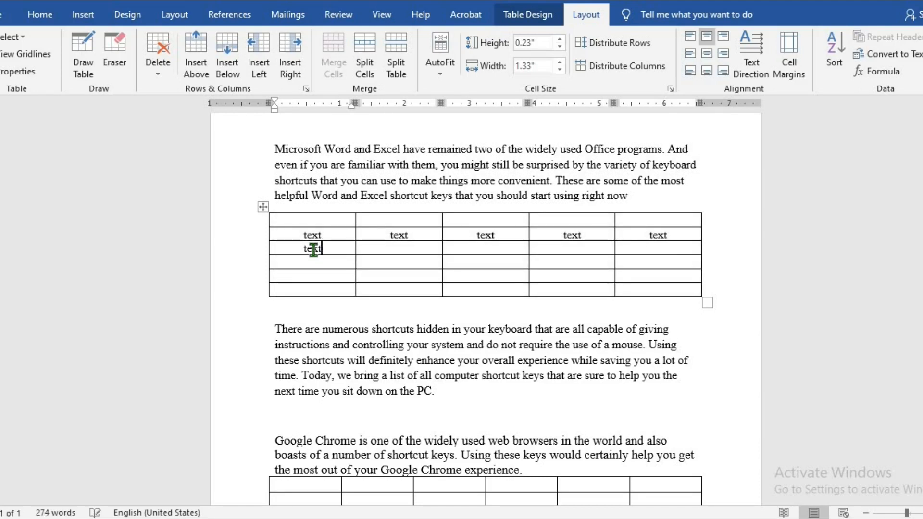
Select the upper table and set row height to 0.3" and column width to 1.3"
click(398, 262)
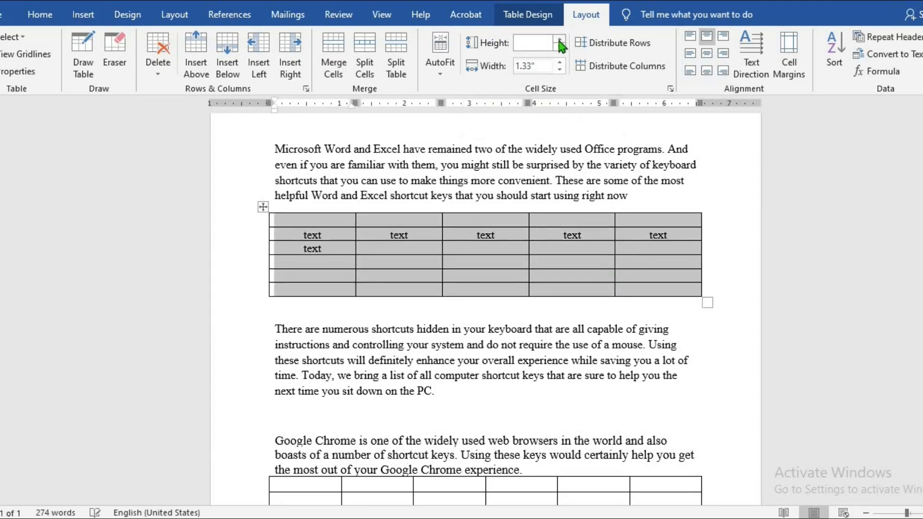
click(560, 38)
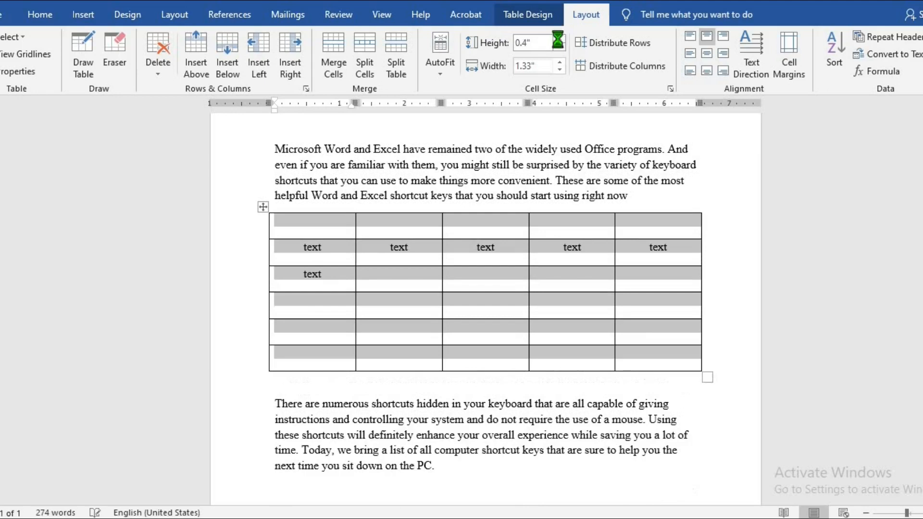
click(559, 47)
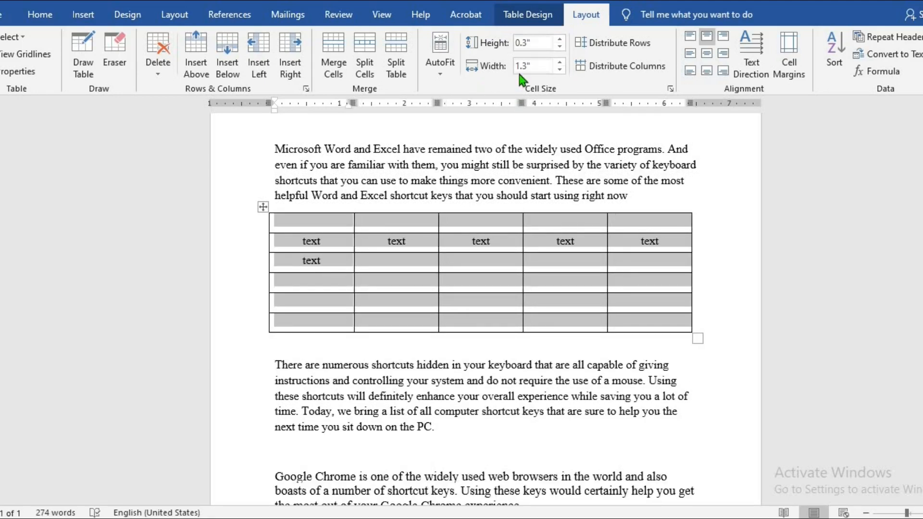
click(559, 62)
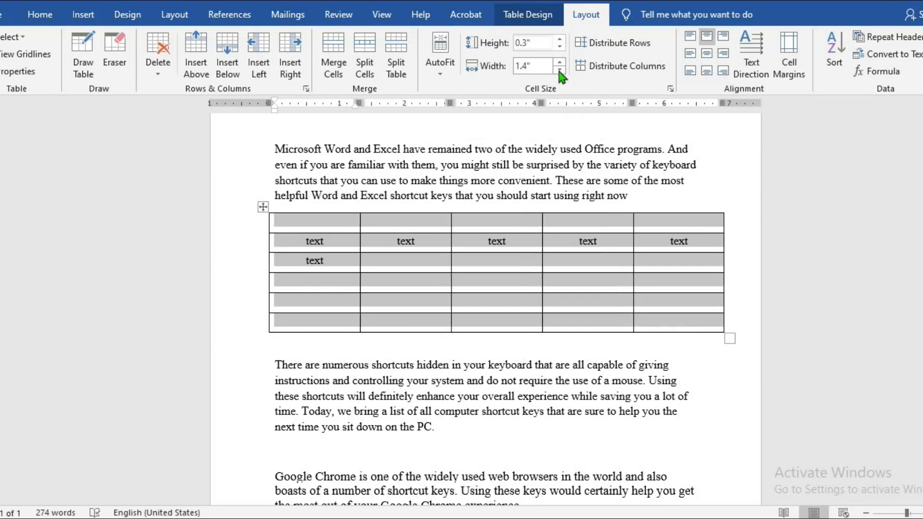
click(559, 70)
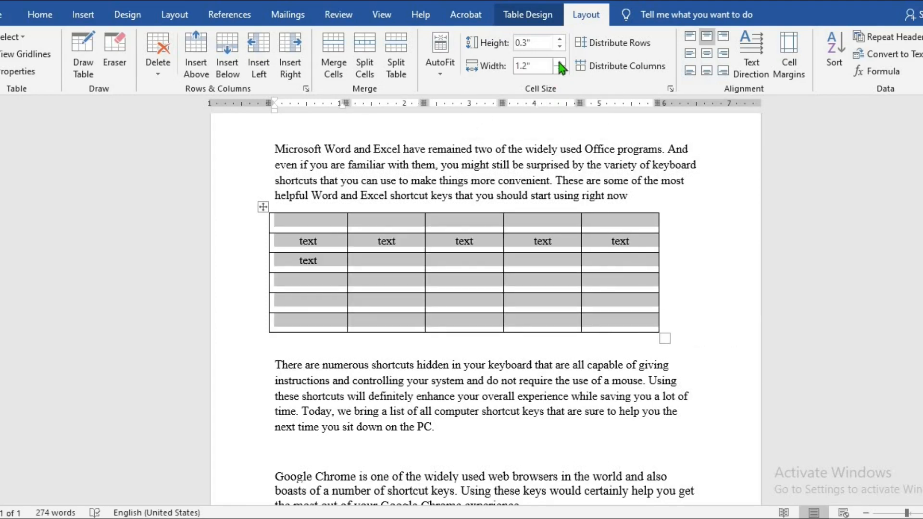
click(559, 62)
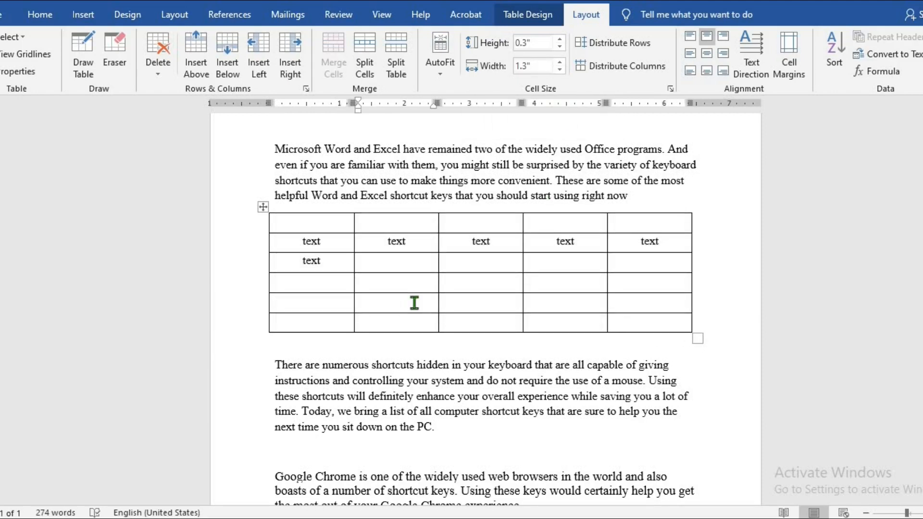
Set the 'text' labels in rows 2–3 to Arial Black at 12 pt
click(39, 14)
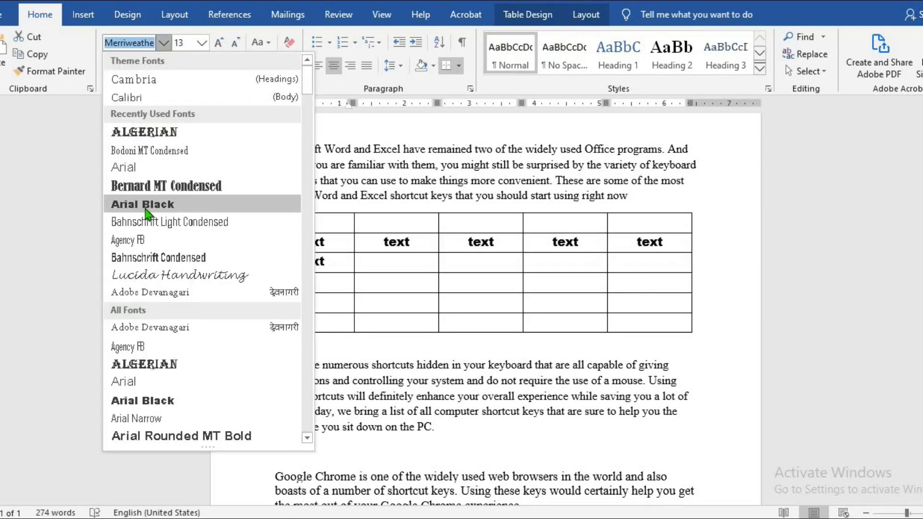
click(142, 204)
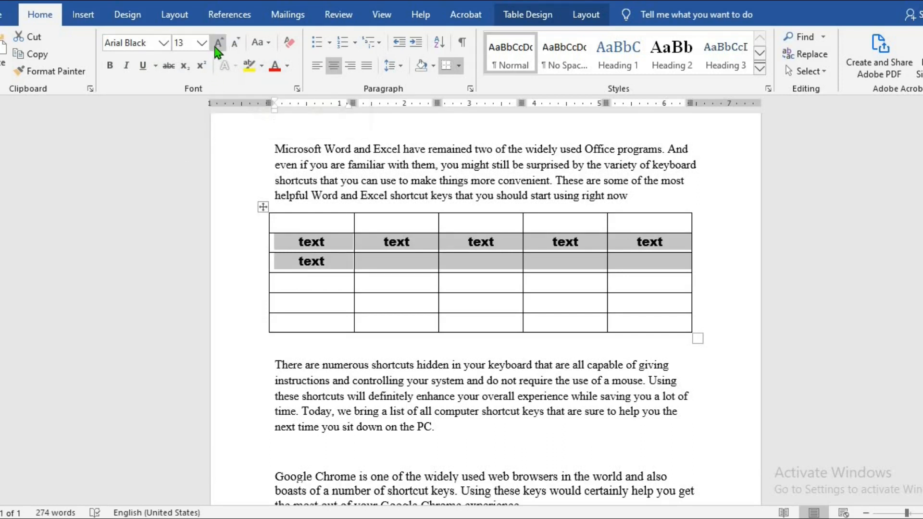
click(218, 43)
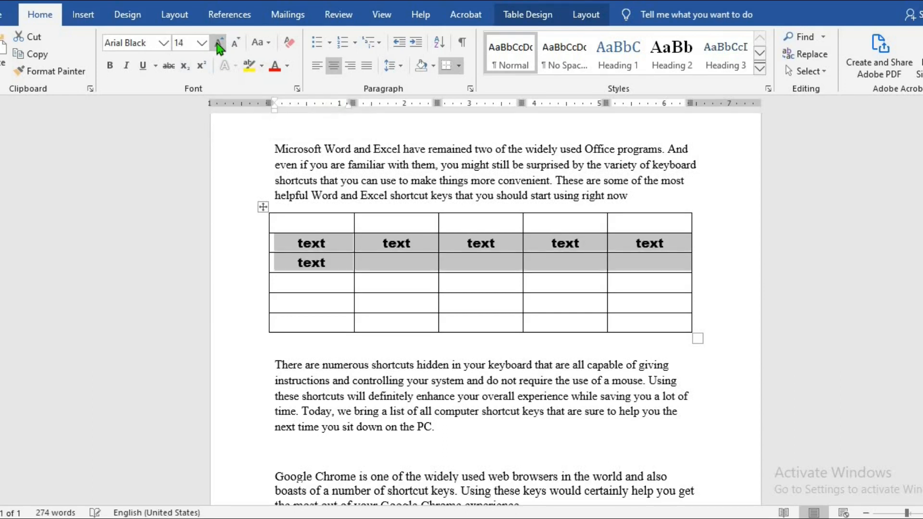
click(219, 42)
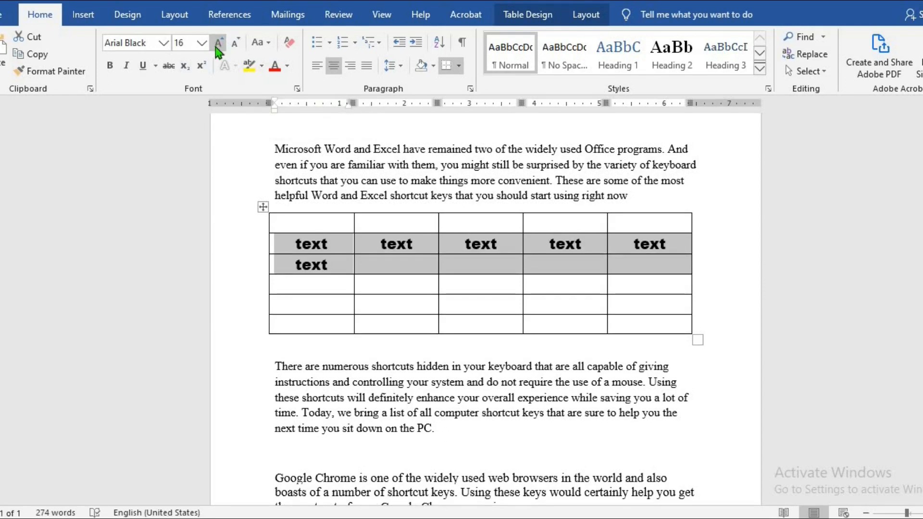
click(234, 42)
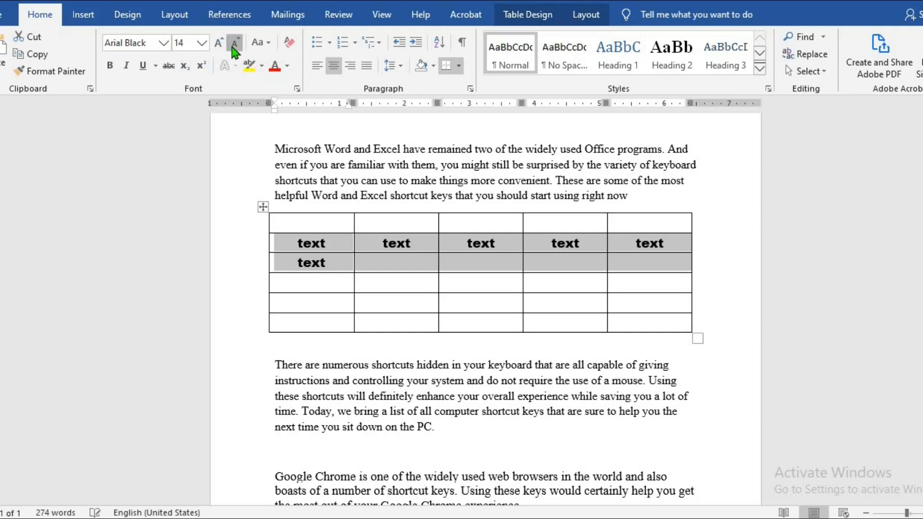
click(234, 42)
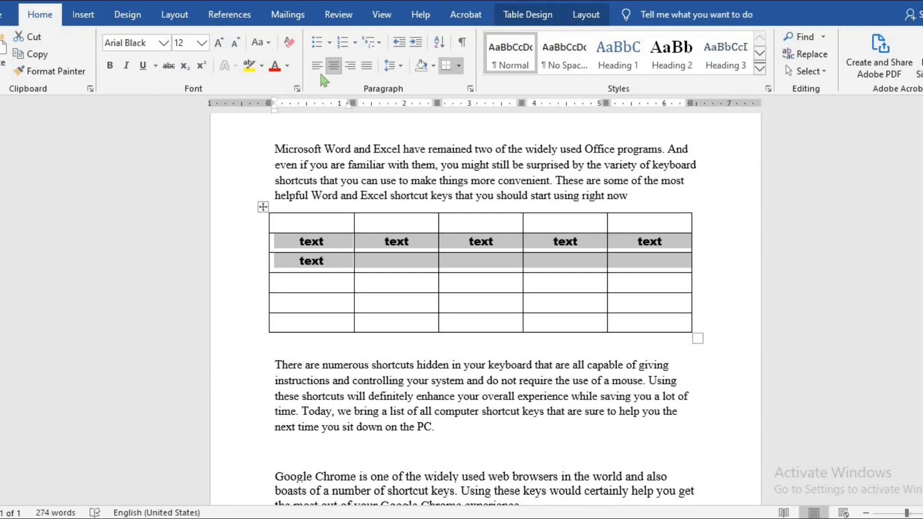
mouse_move(333, 65)
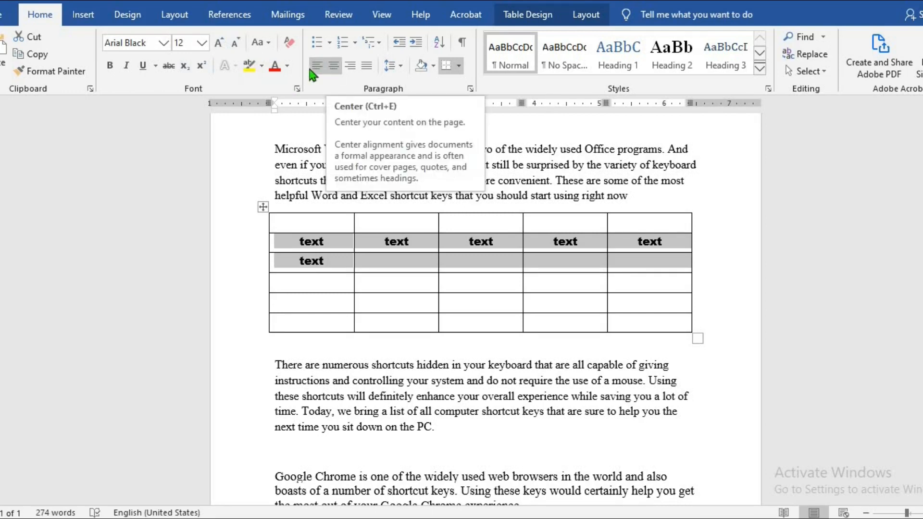
Right-align the labels in their cells, including the first column's labels
click(317, 65)
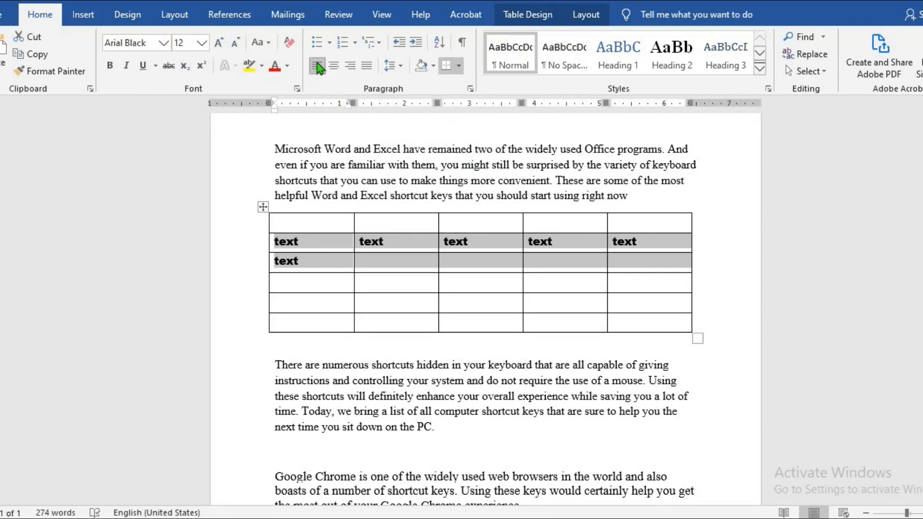
mouse_move(351, 65)
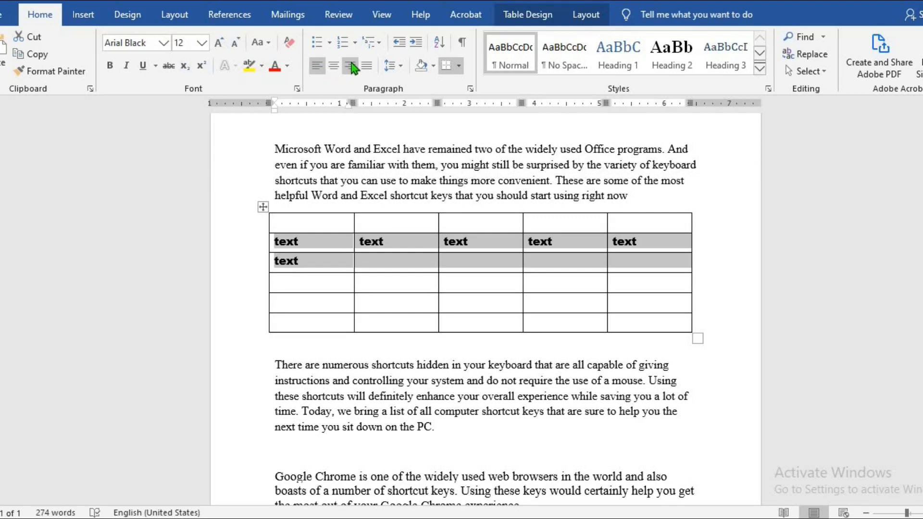
click(351, 66)
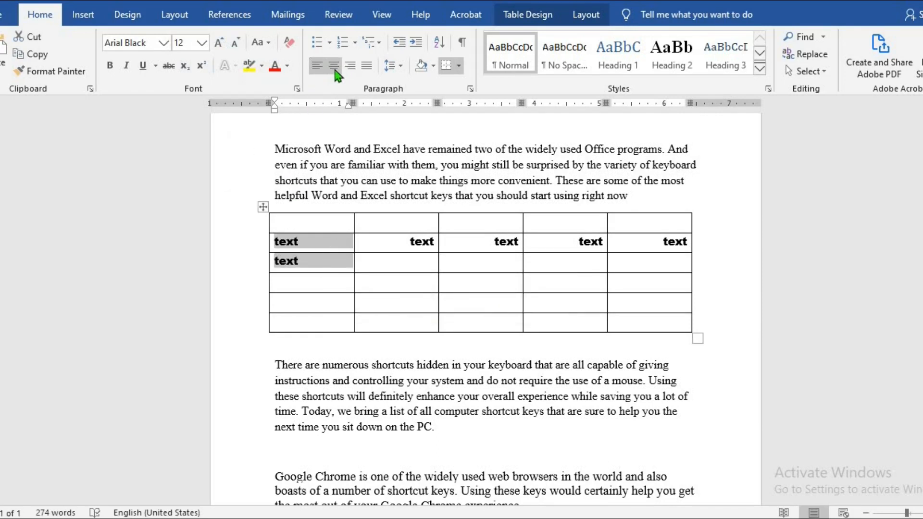
click(332, 65)
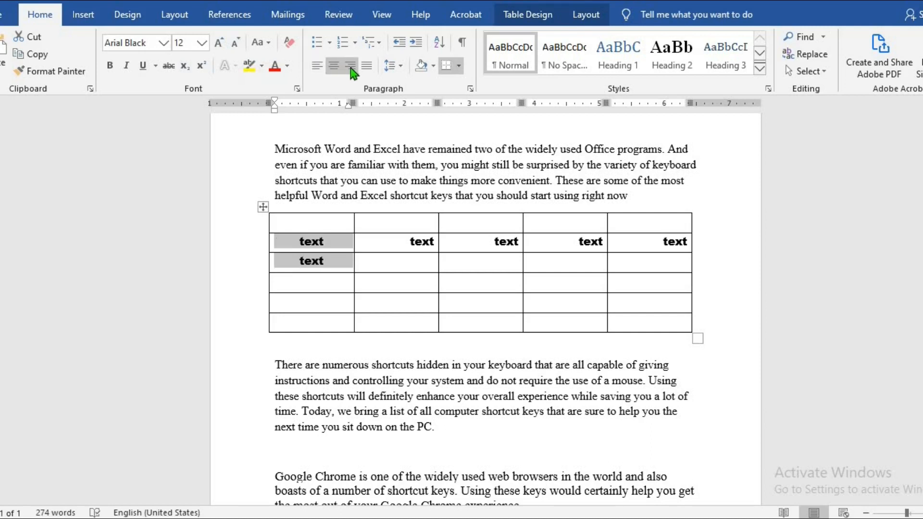
click(317, 65)
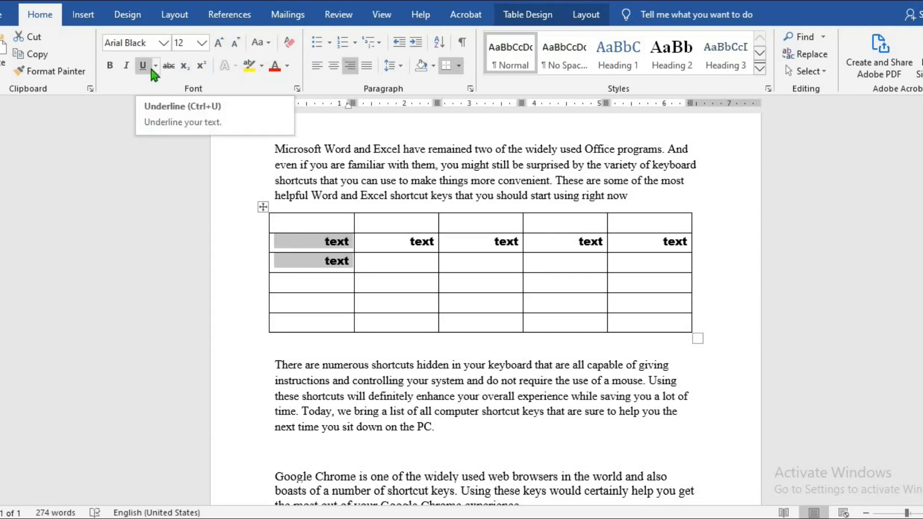
Merge the upper table's top row into one cell, then merge the lower table's first-column cells
click(584, 14)
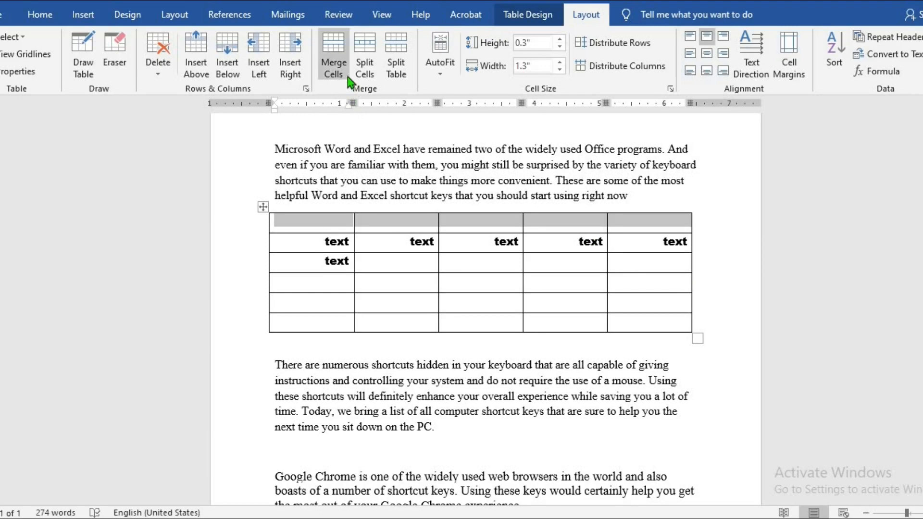
click(332, 53)
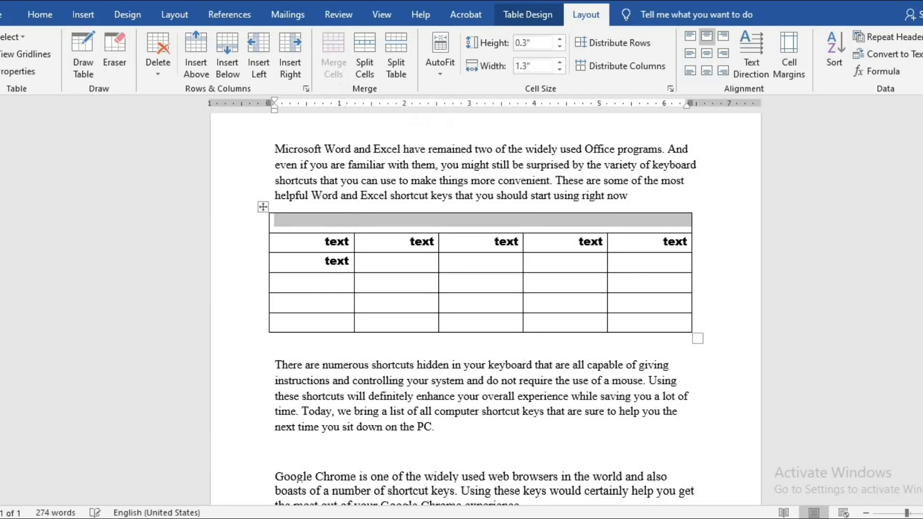
click(480, 220)
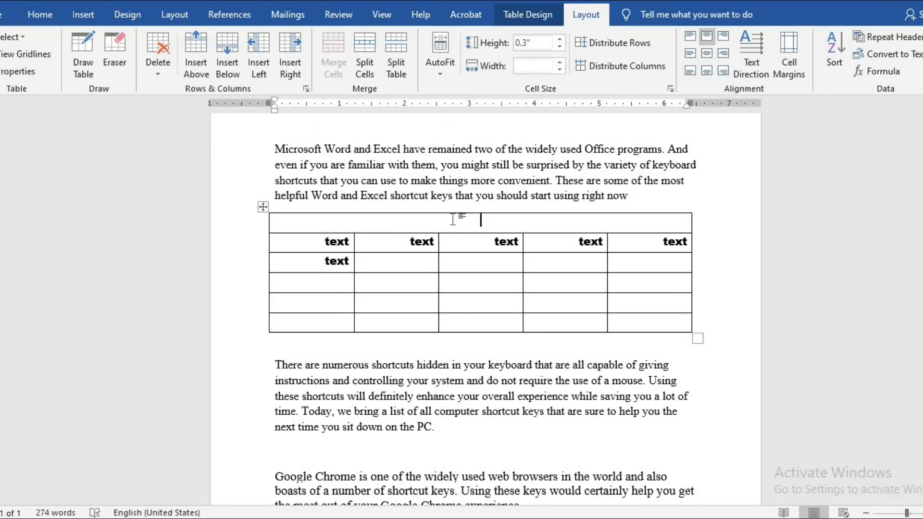
scroll(down, 3)
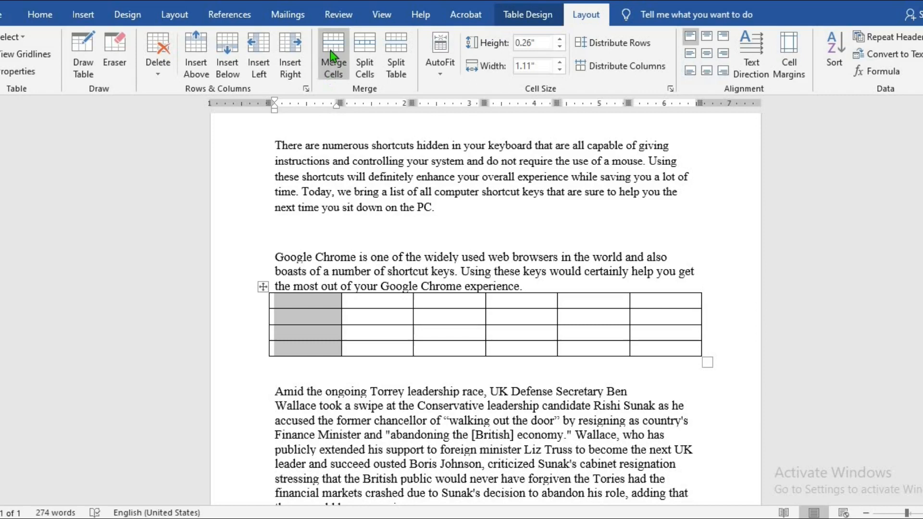
click(333, 53)
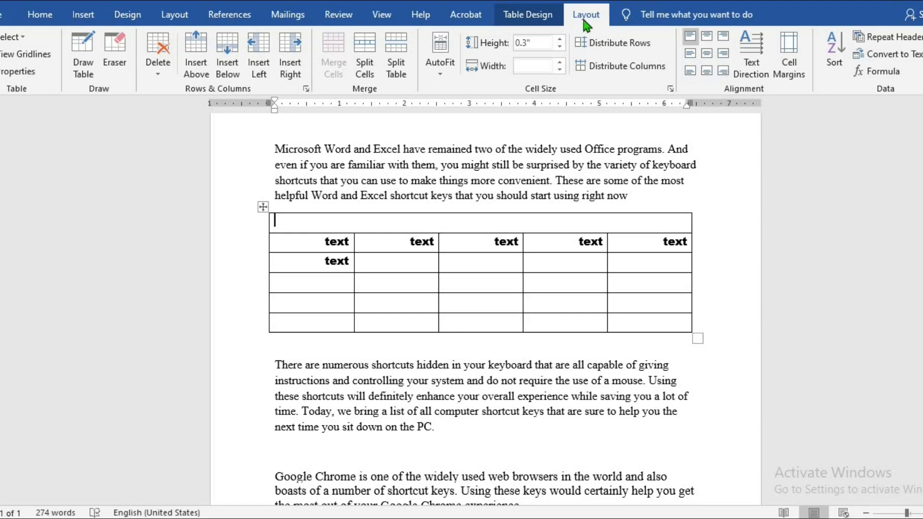
Type 'text' in the merged top row and left-align it from the Home tab
text(te)
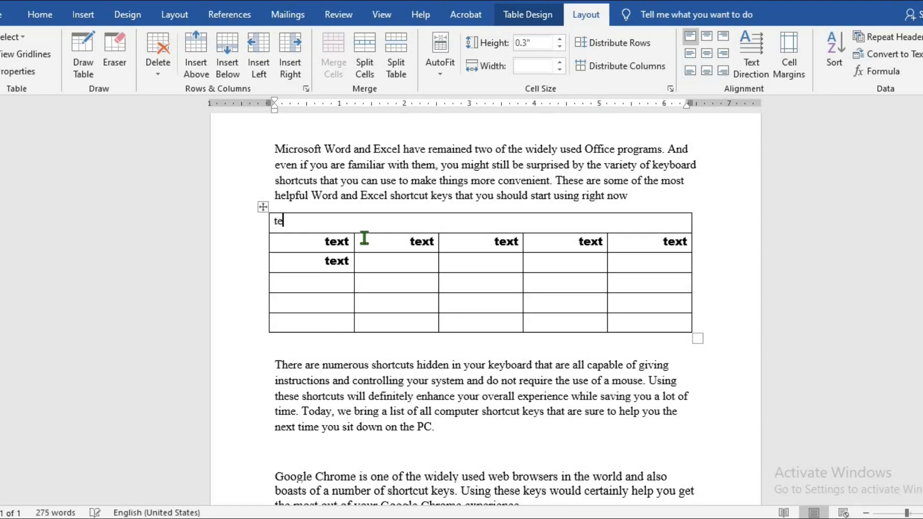
text(xt)
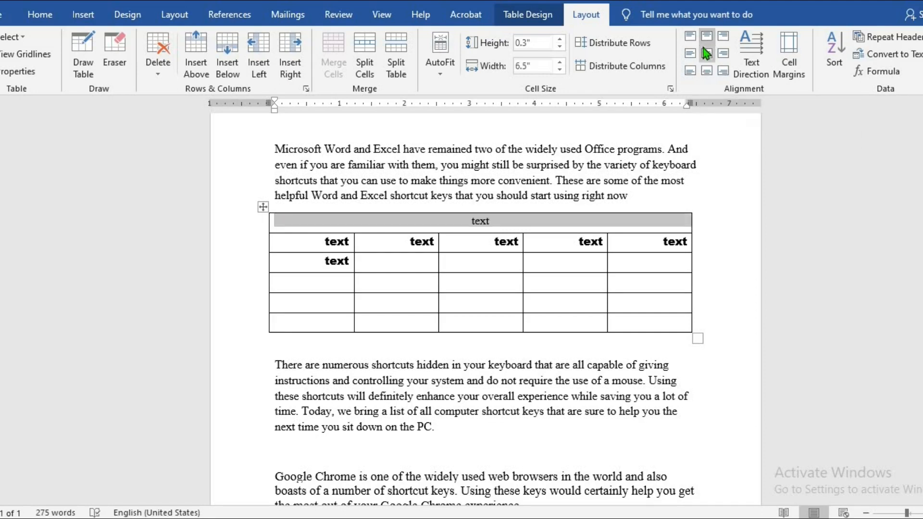
click(40, 14)
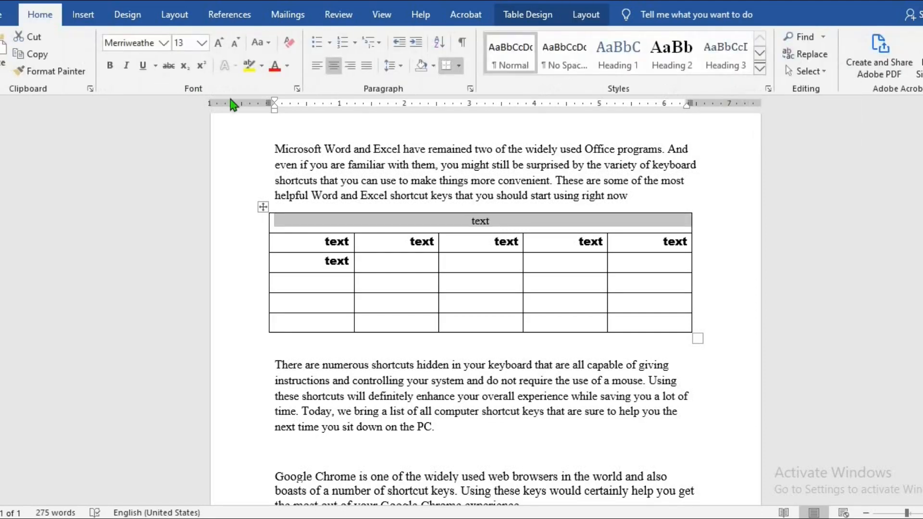
click(317, 65)
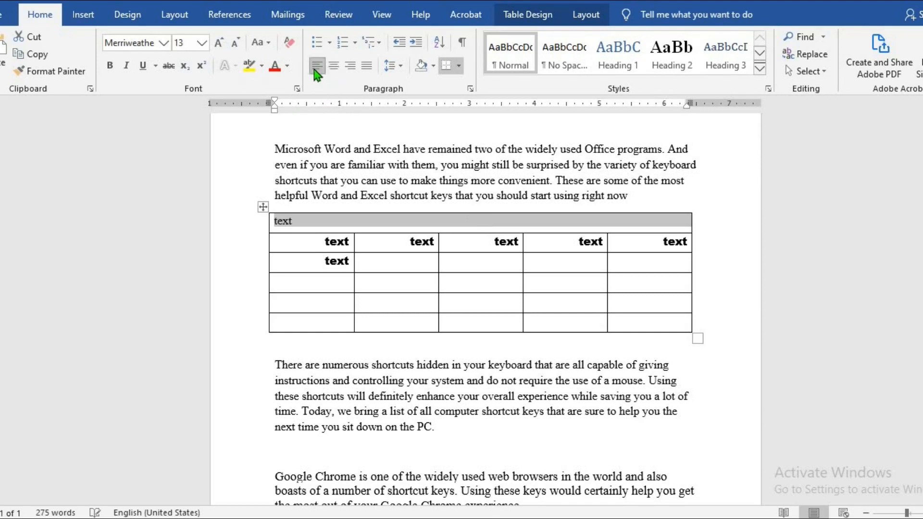
scroll(down, 3)
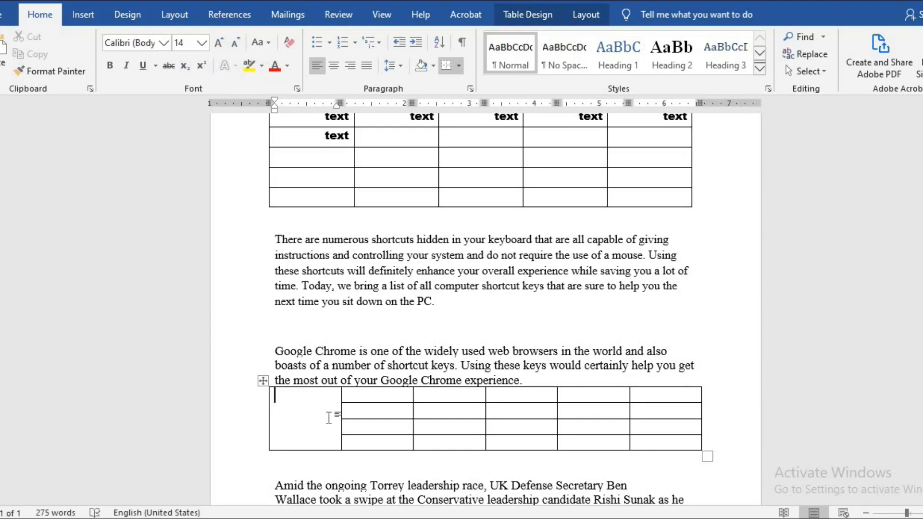
Split the lower table's tall first cell into 3 columns and 4 rows
click(585, 14)
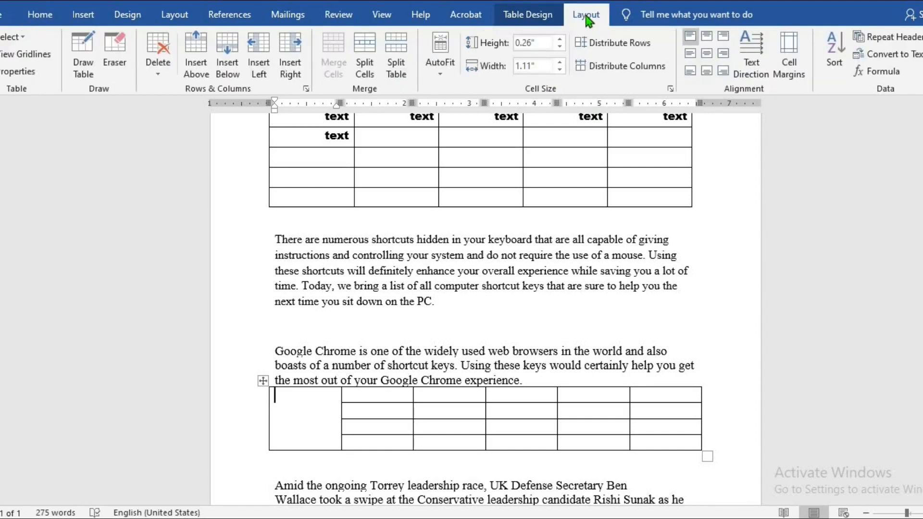
click(365, 54)
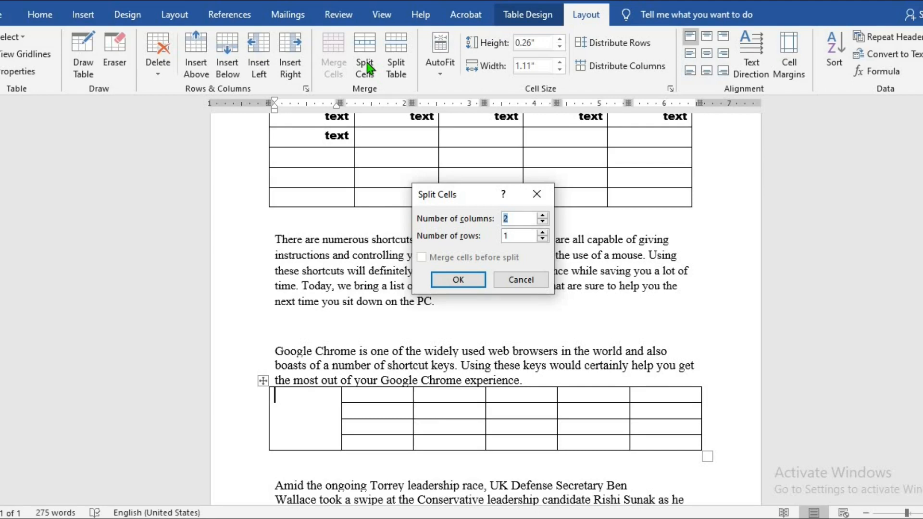
mouse_move(368, 66)
text(3)
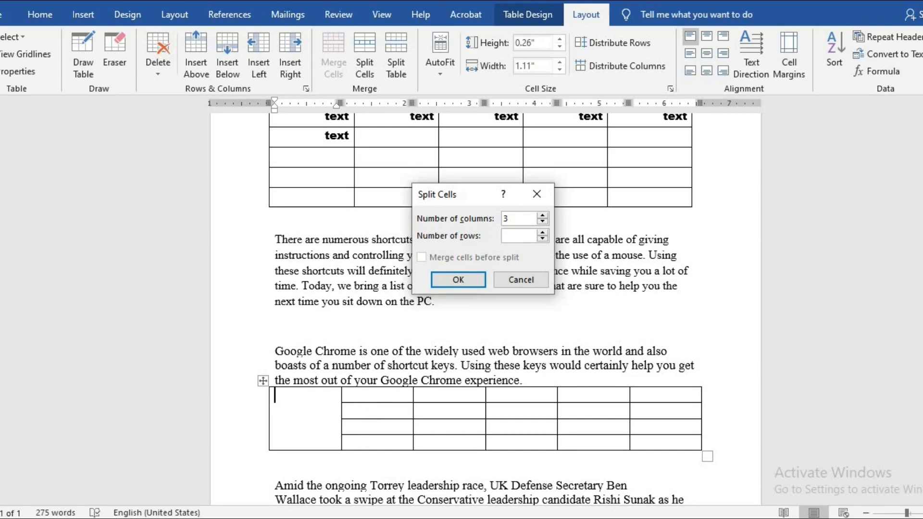
mouse_move(383, 432)
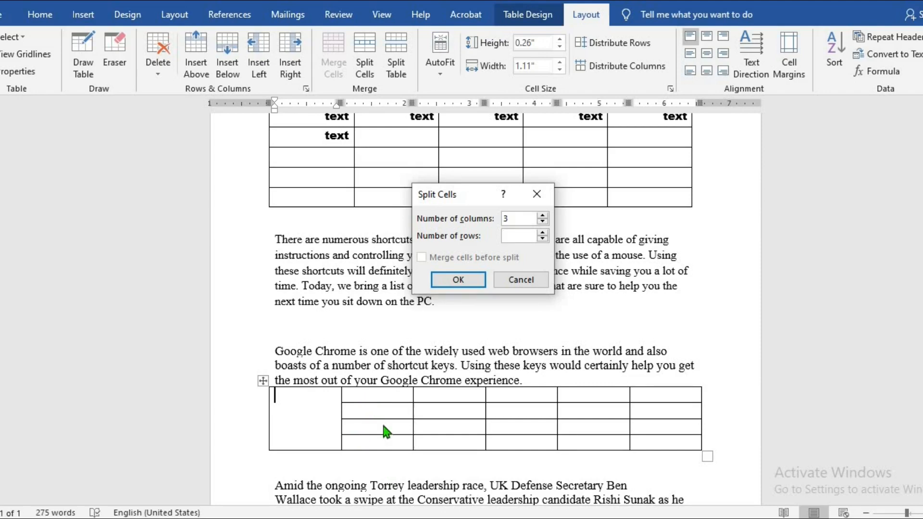
text(4)
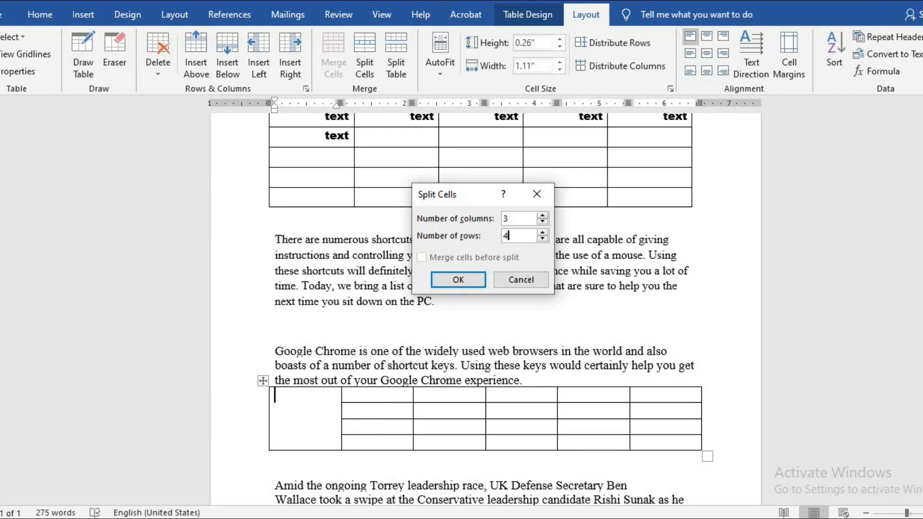
click(458, 278)
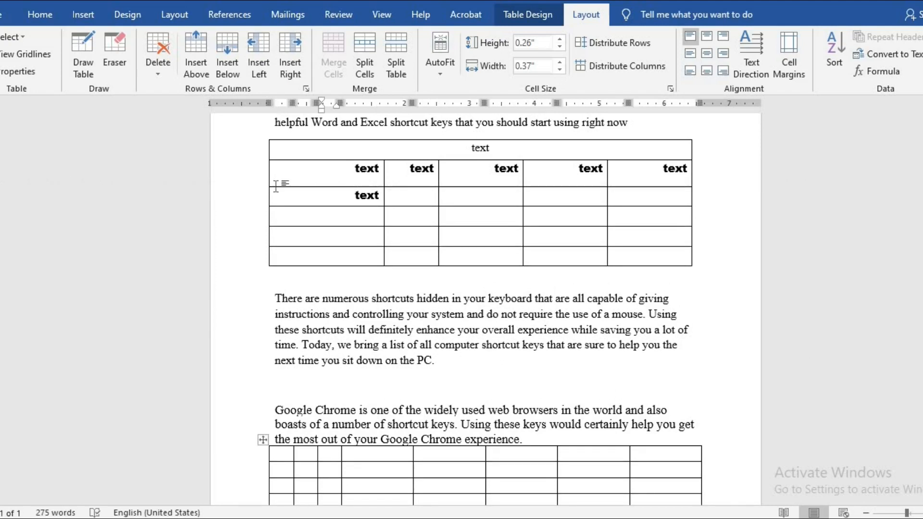
Select the upper table's rows and bring up Table Layout to resize its columns
click(323, 485)
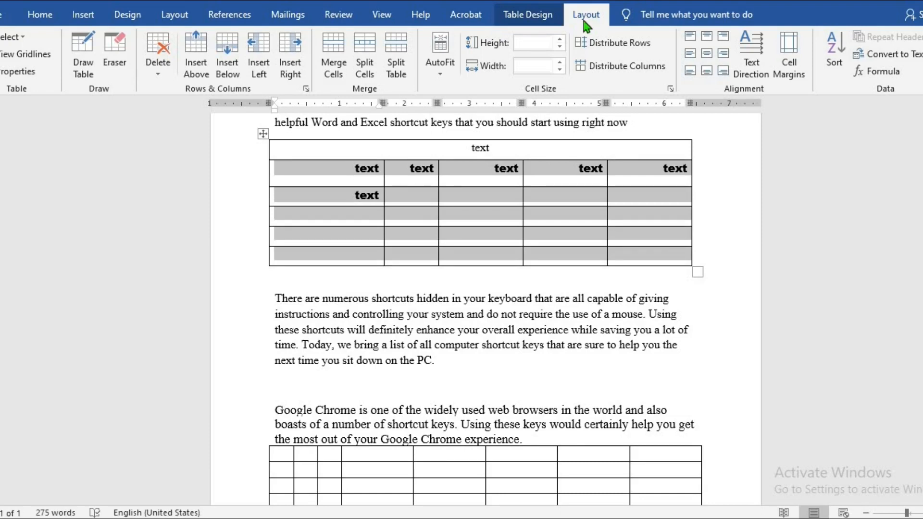
click(620, 66)
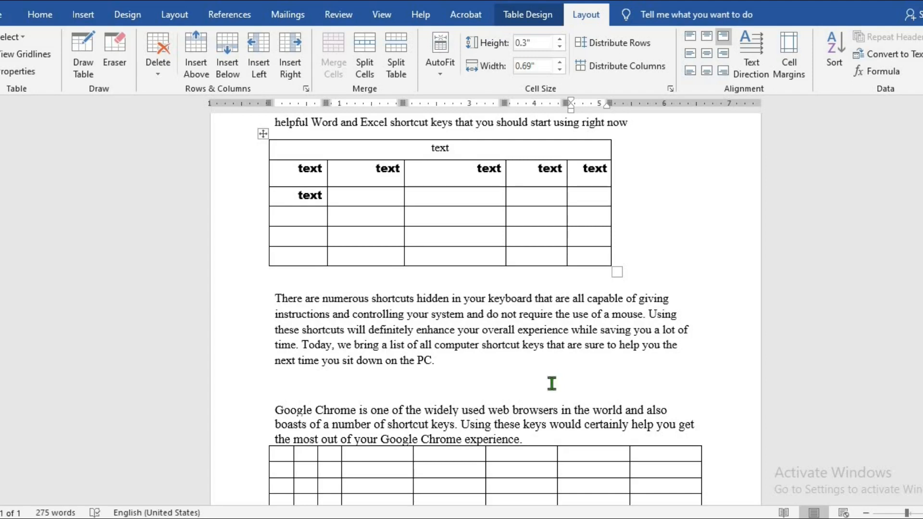
Set the upper table's alignment to Right in Table Properties
click(601, 196)
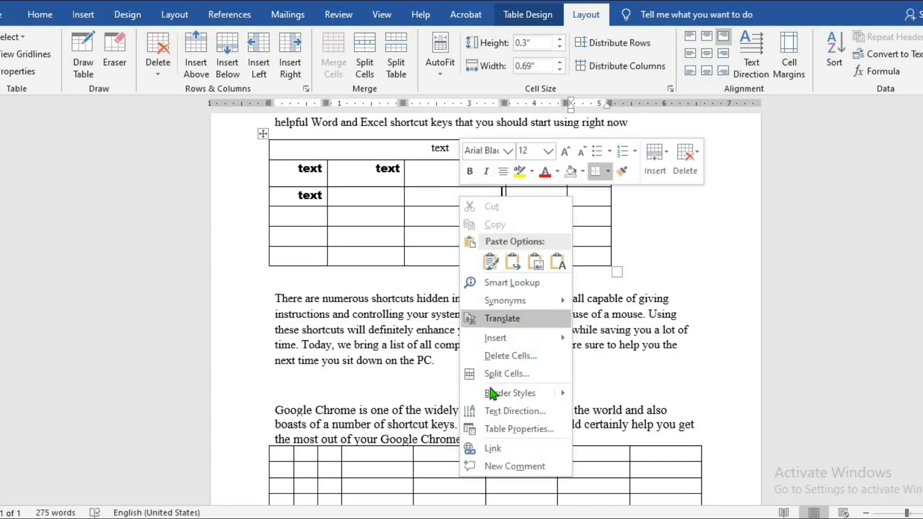
click(519, 428)
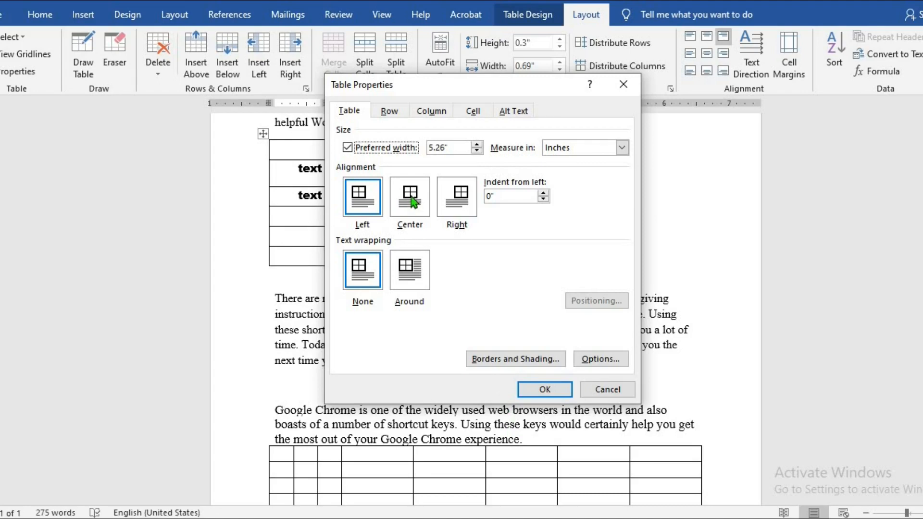
click(456, 197)
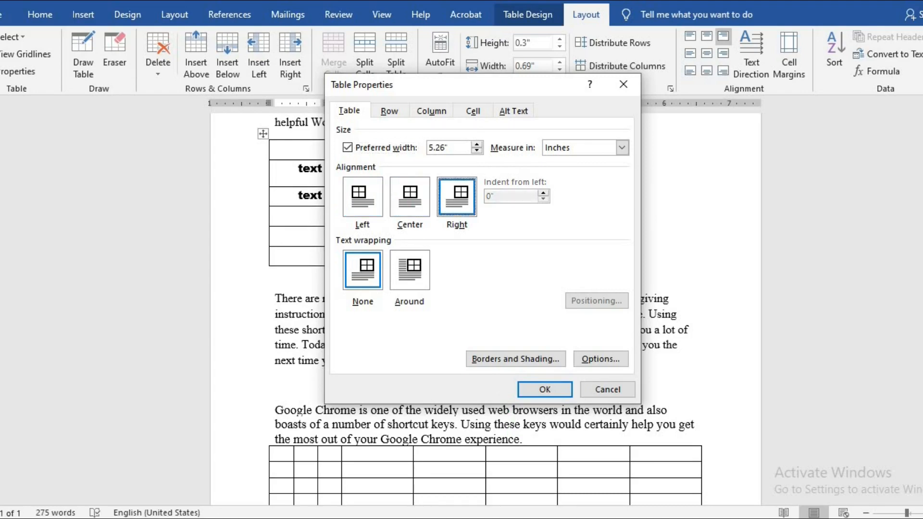
click(543, 389)
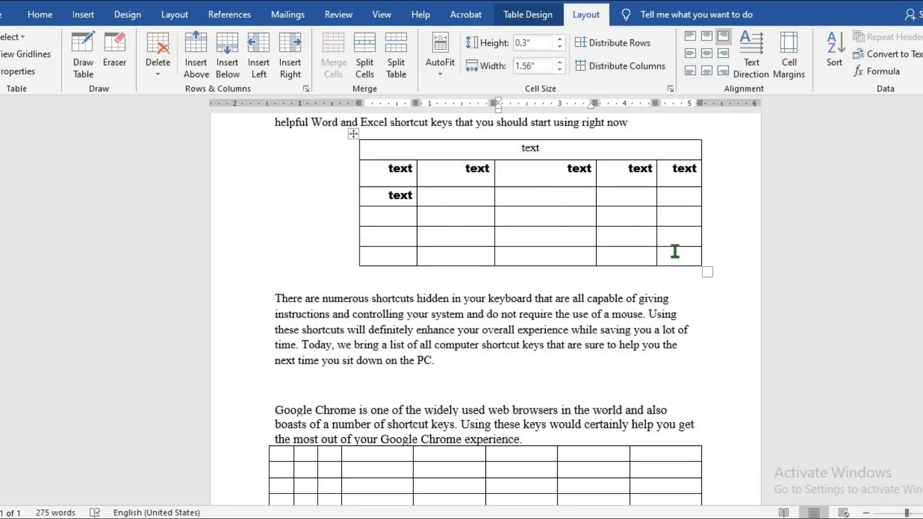
mouse_move(521, 199)
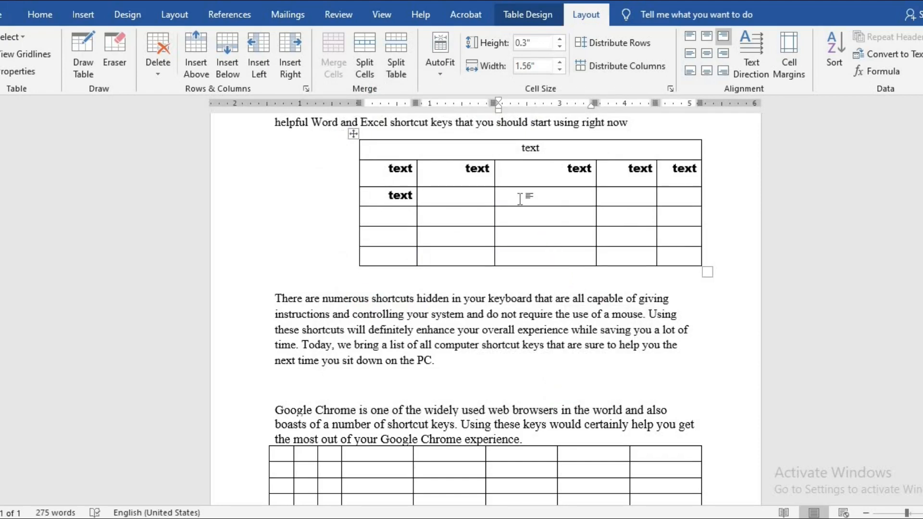
Change the upper table's alignment to Center
right_click(526, 198)
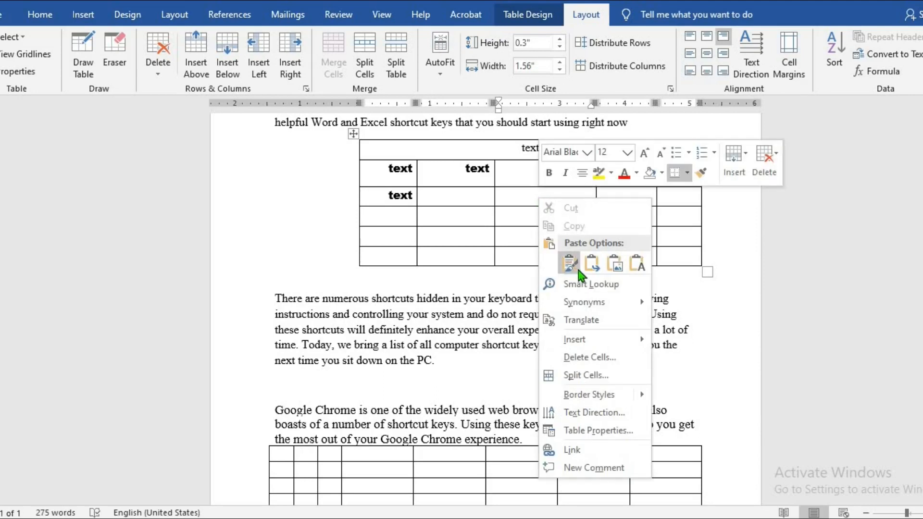
click(595, 431)
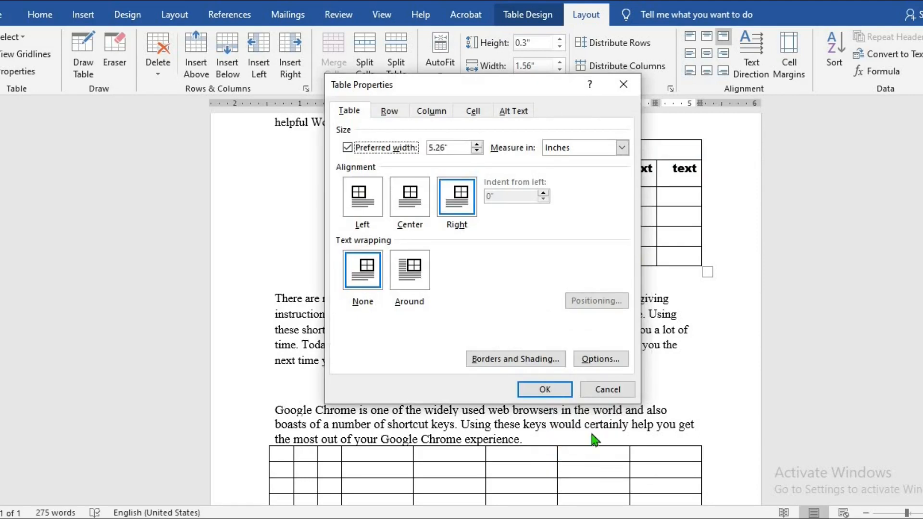
click(409, 197)
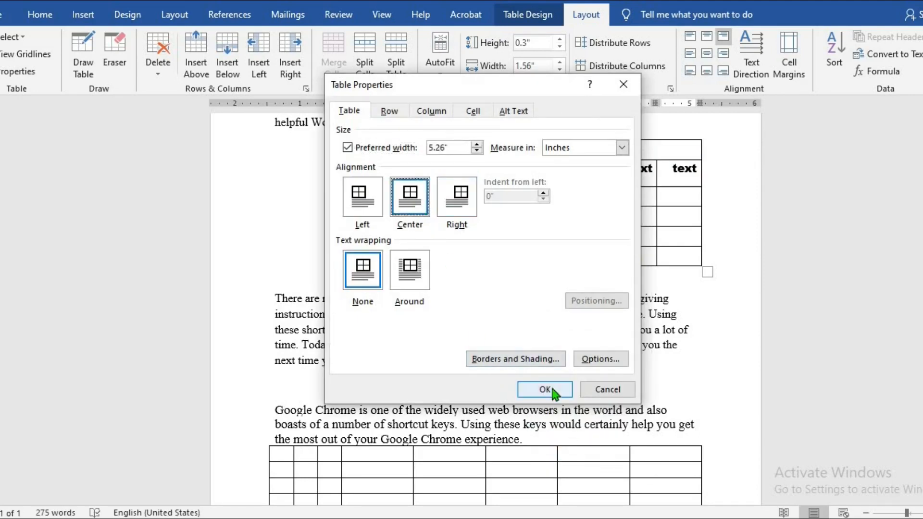
click(543, 388)
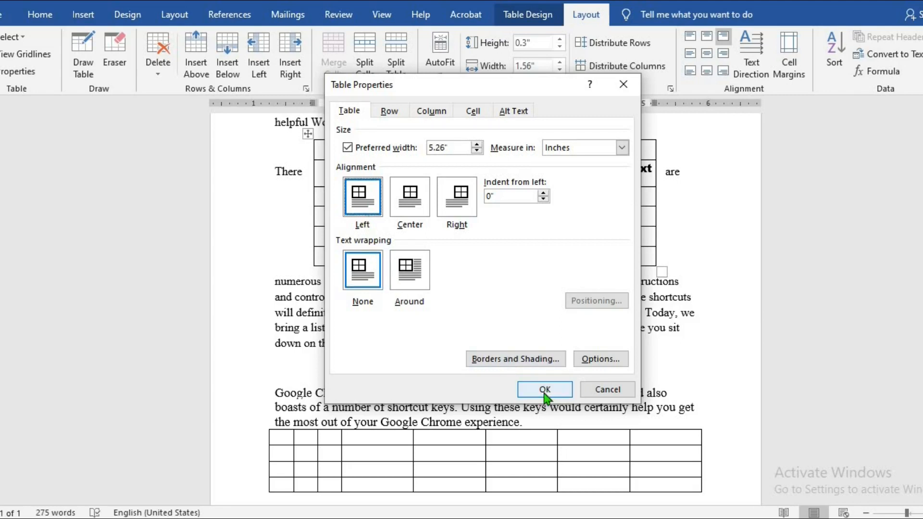
click(543, 390)
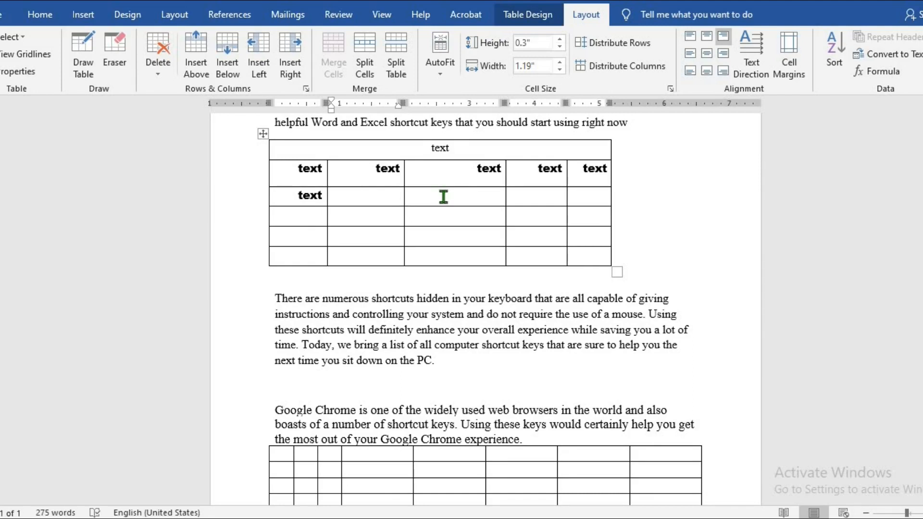
Set the upper table's text wrapping to Around so body text flows beside it
right_click(443, 196)
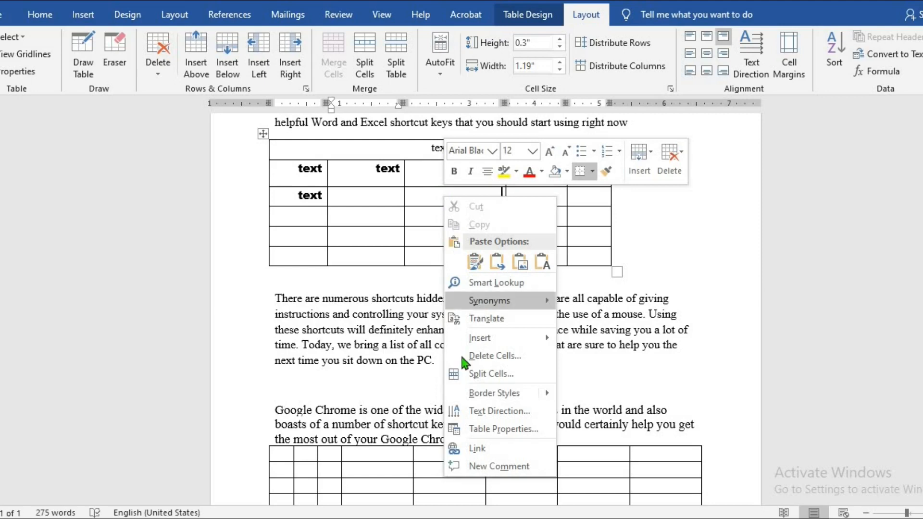
click(504, 428)
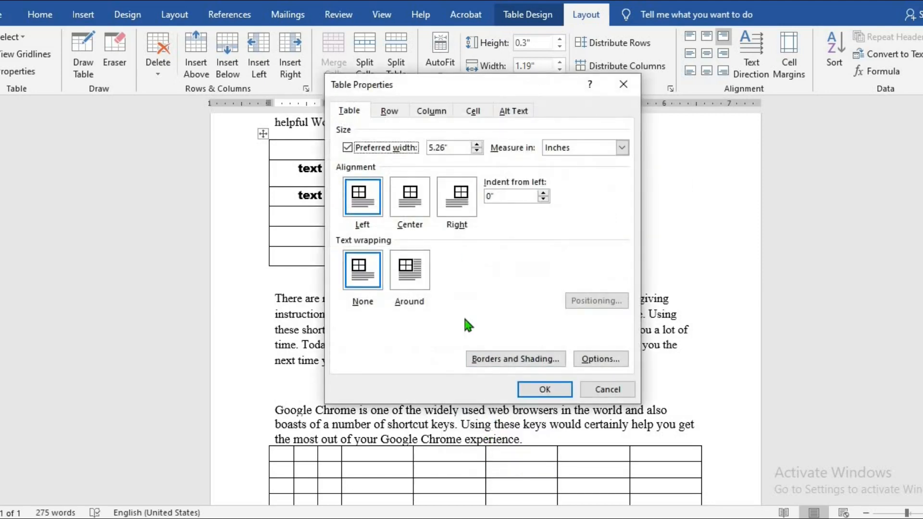
click(410, 270)
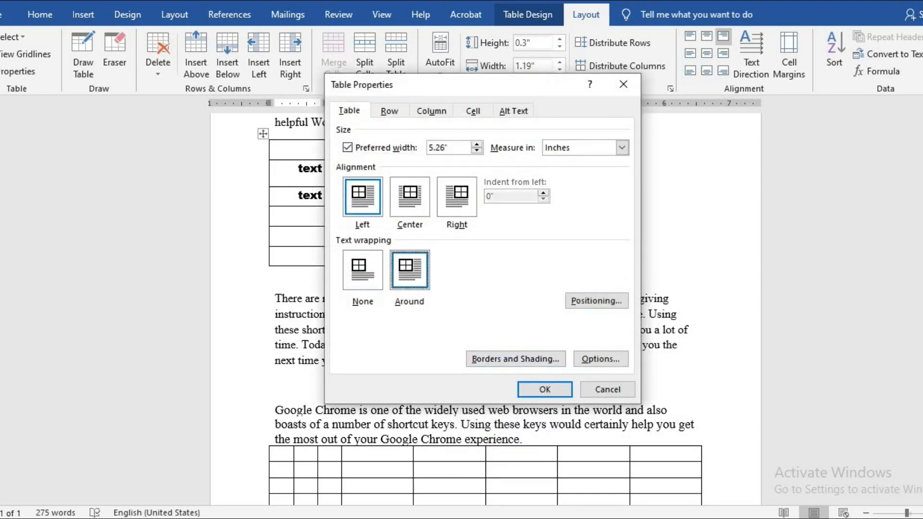
click(543, 389)
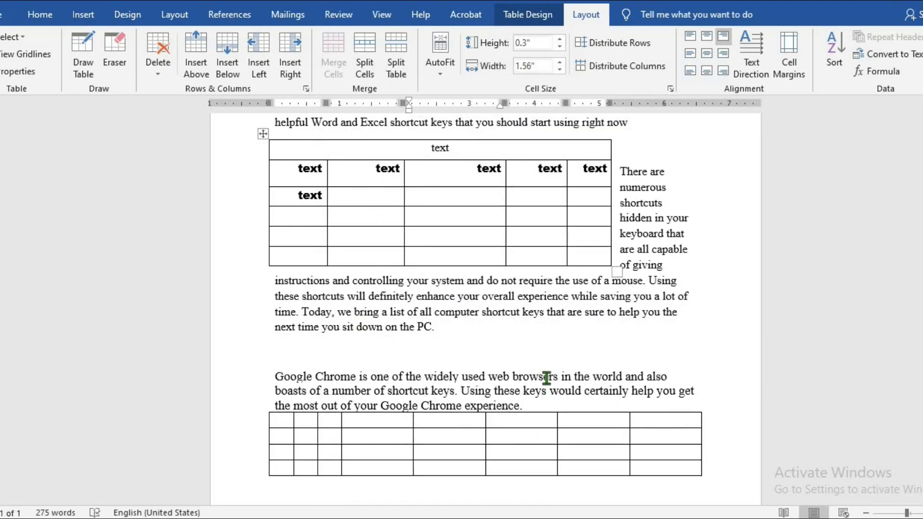
click(453, 195)
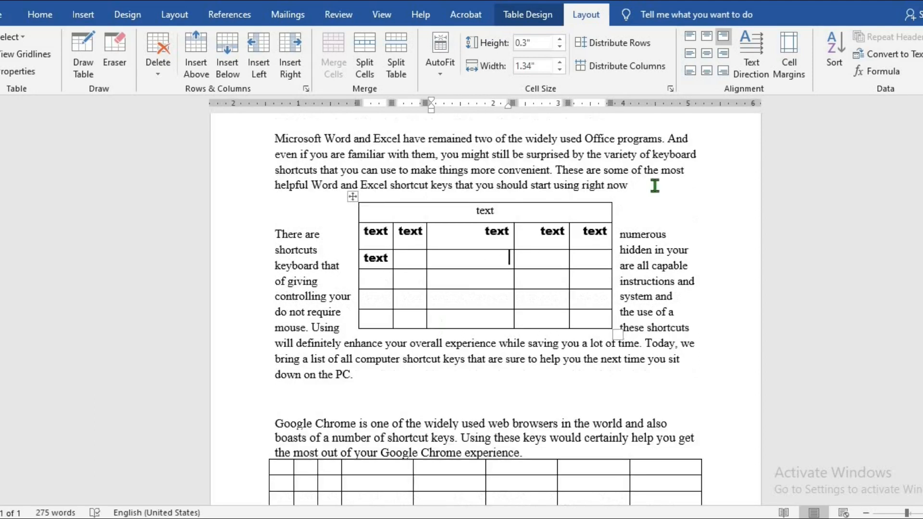
mouse_move(488, 210)
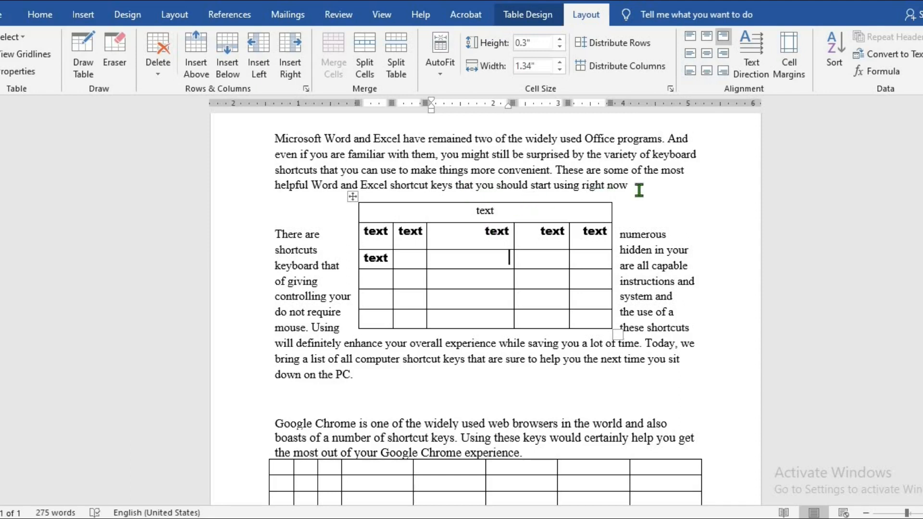
click(39, 14)
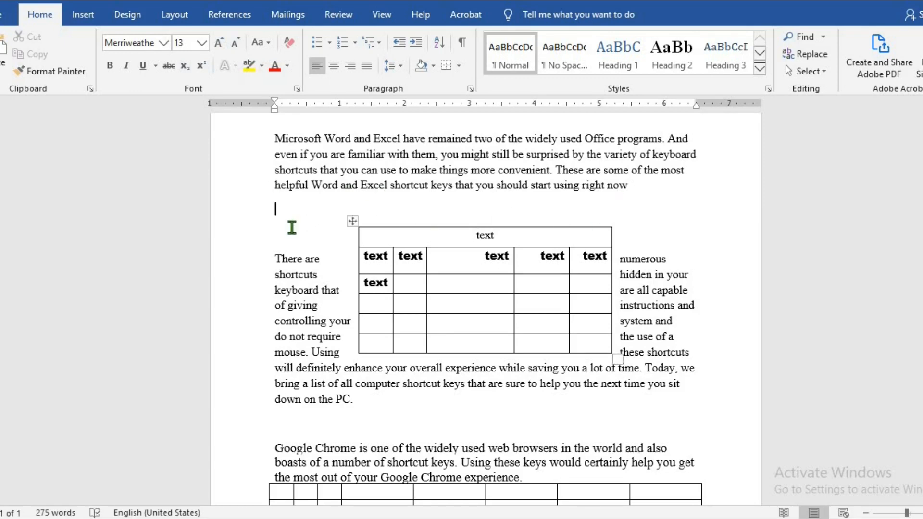
mouse_move(603, 244)
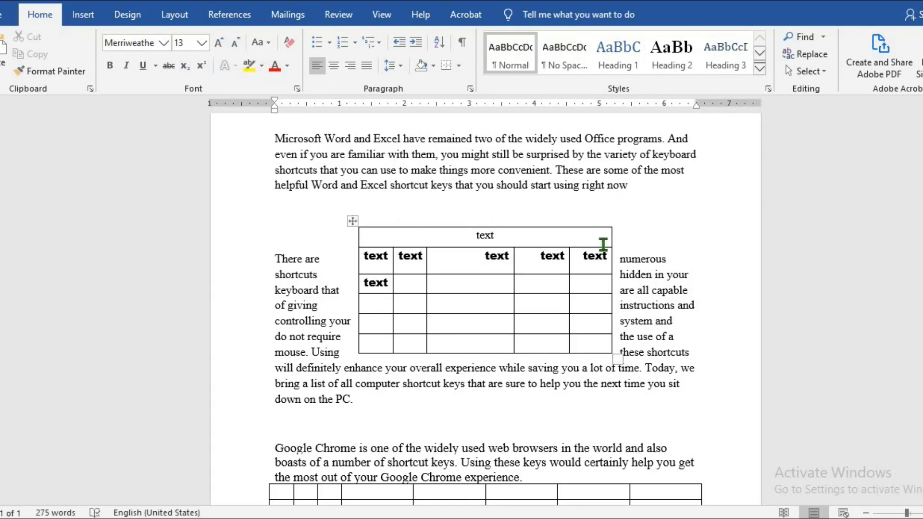
Return the cursor to a cell inside the wrapped table
click(470, 283)
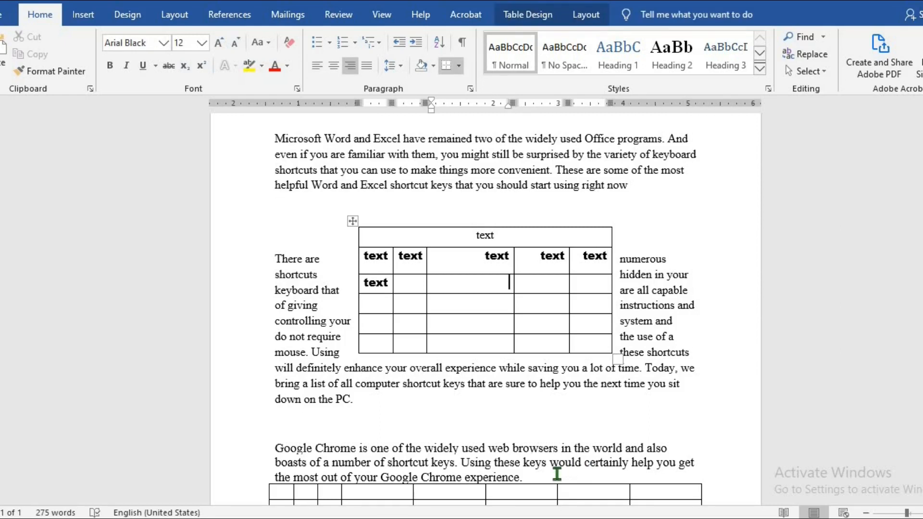
Apply a yellow 1½ pt double-line border to all cells of the wrapped table
click(527, 14)
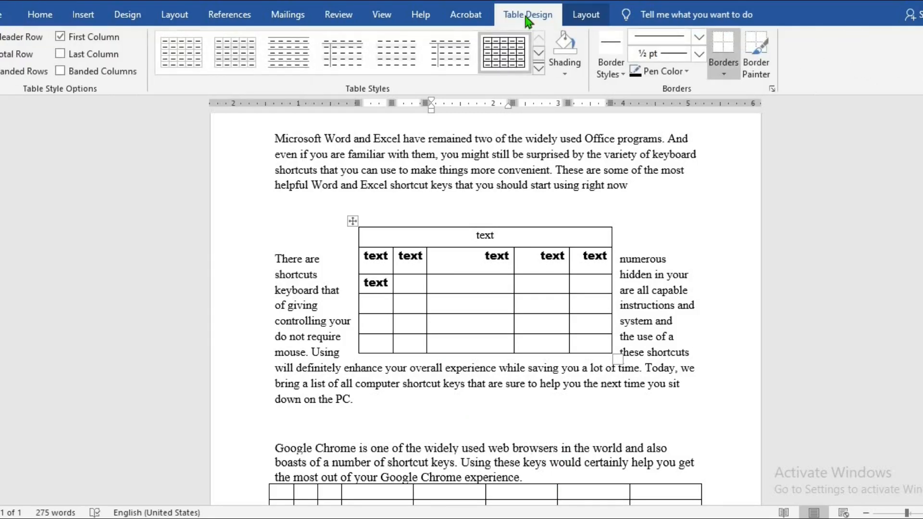
mouse_move(698, 36)
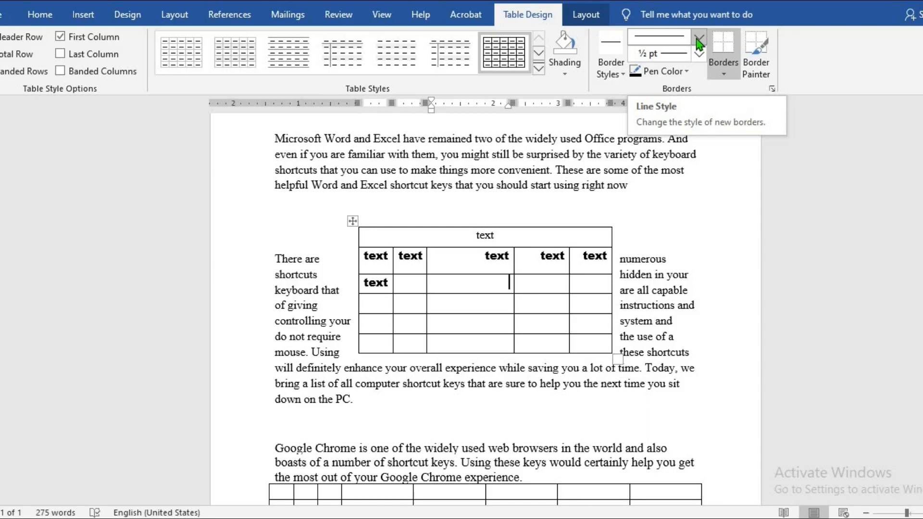
click(699, 46)
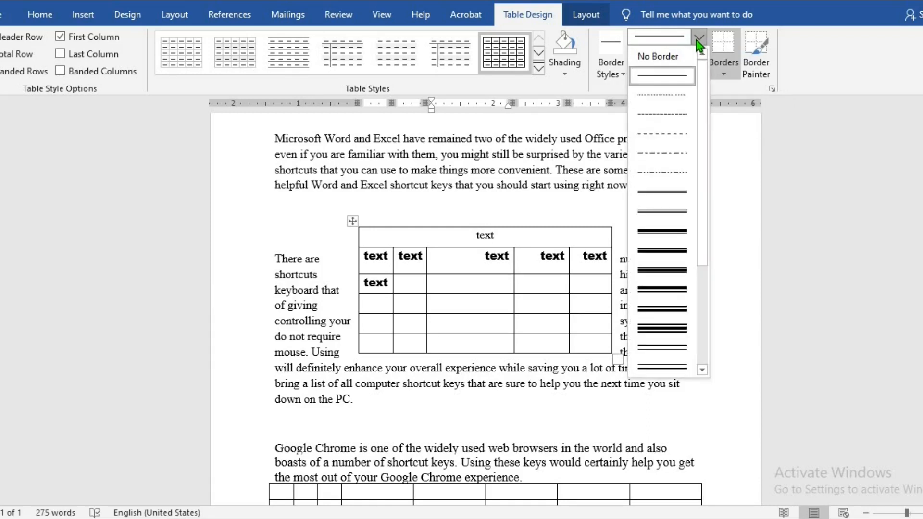
mouse_move(660, 197)
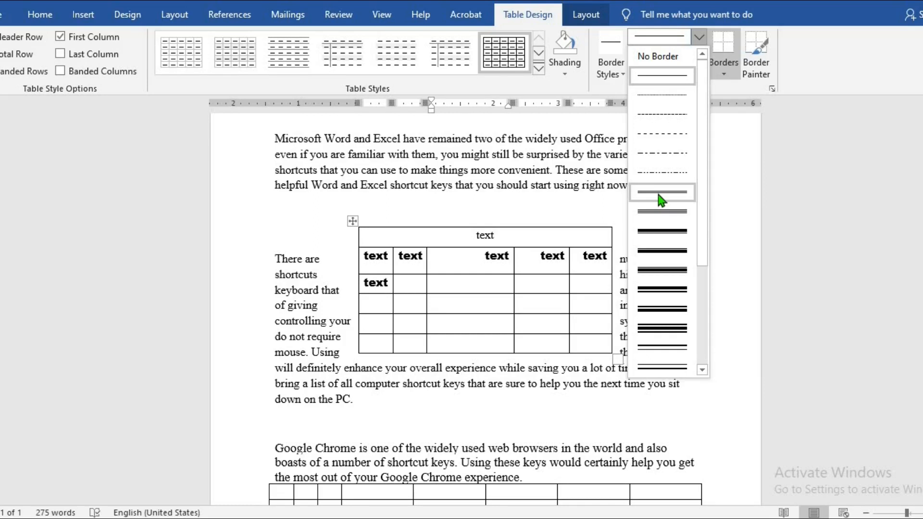
click(661, 191)
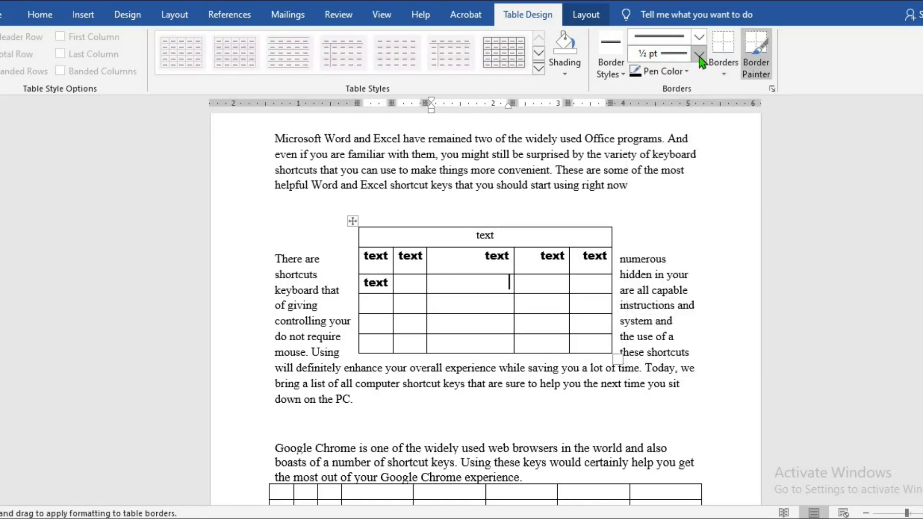
mouse_move(700, 53)
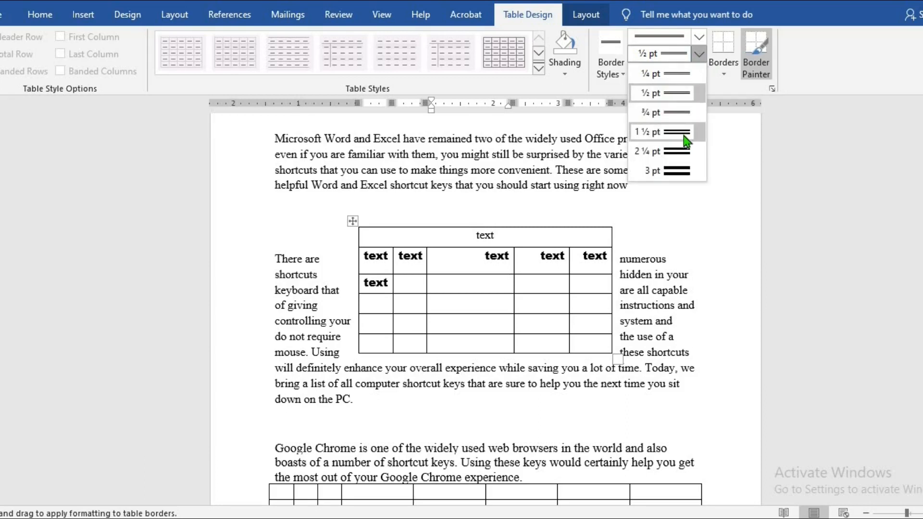
click(648, 131)
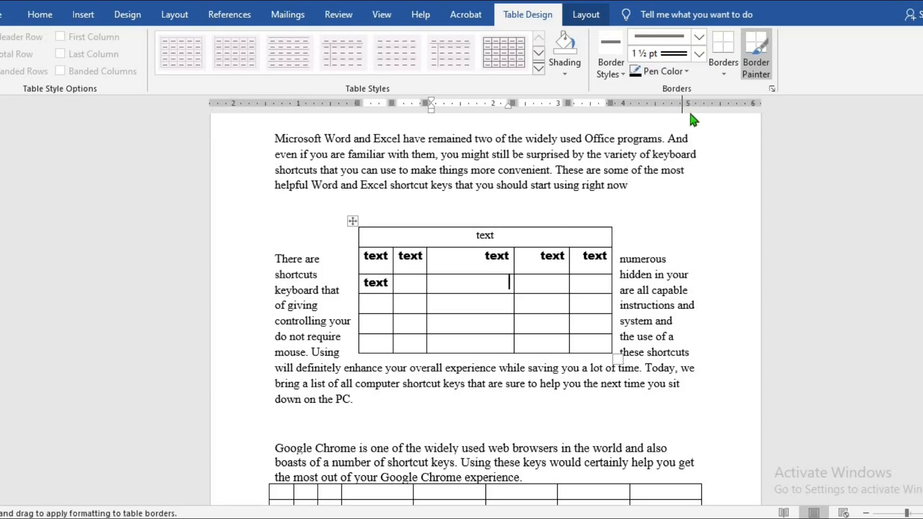
mouse_move(667, 71)
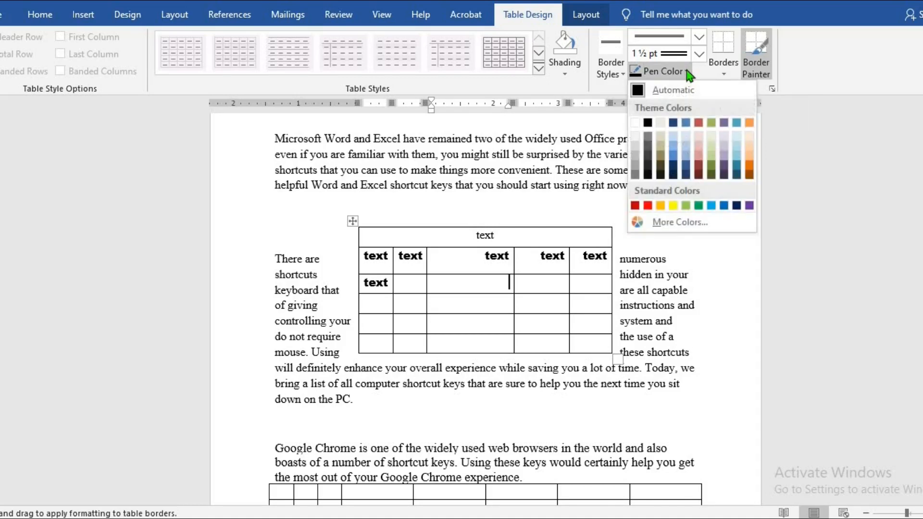
mouse_move(680, 200)
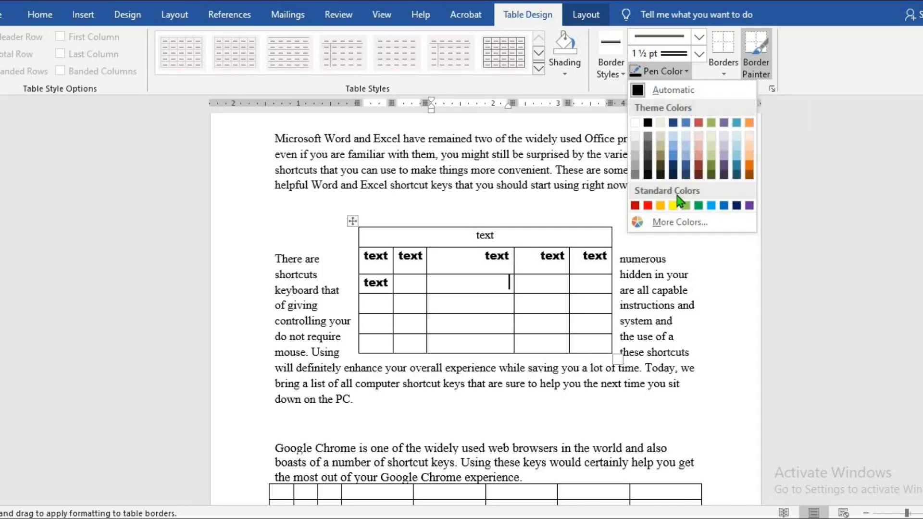
click(675, 204)
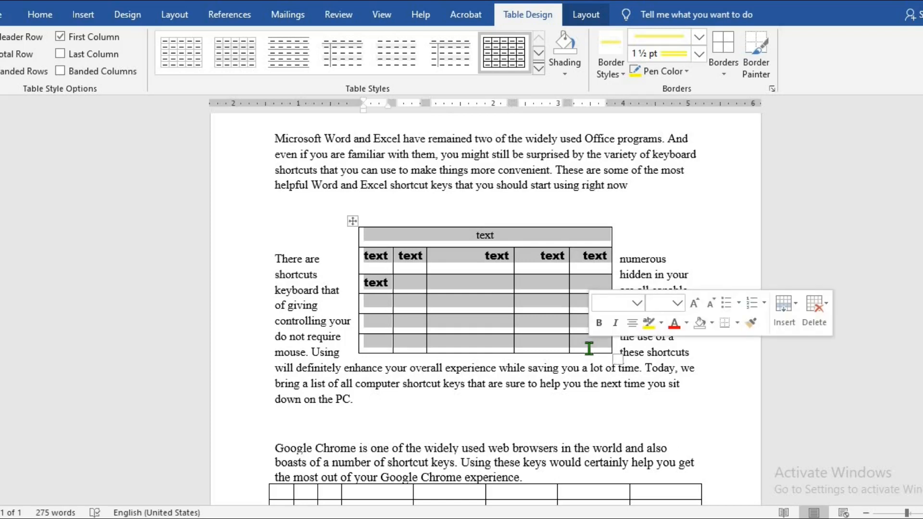
click(723, 47)
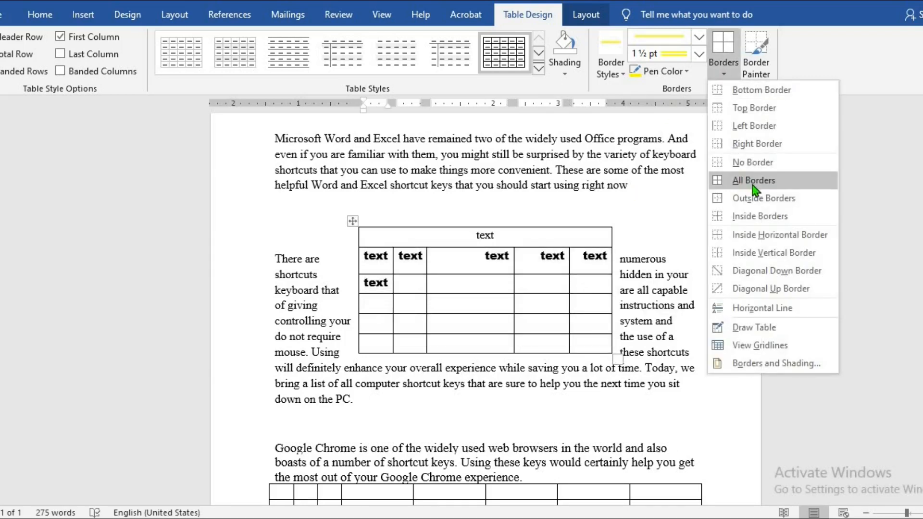
click(753, 180)
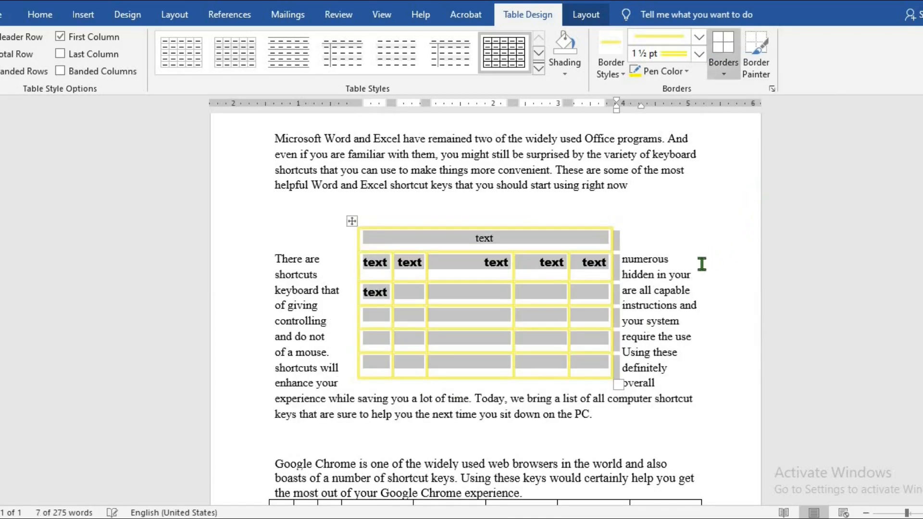
click(540, 292)
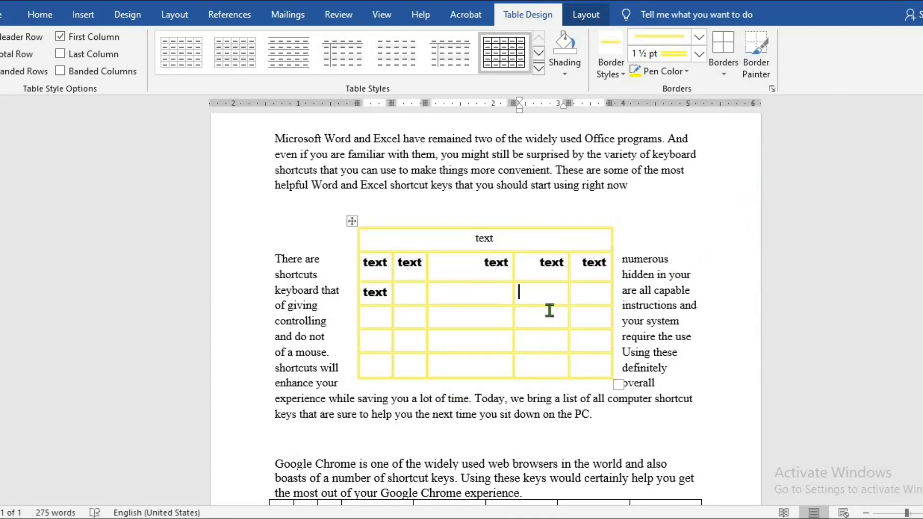
mouse_move(540, 283)
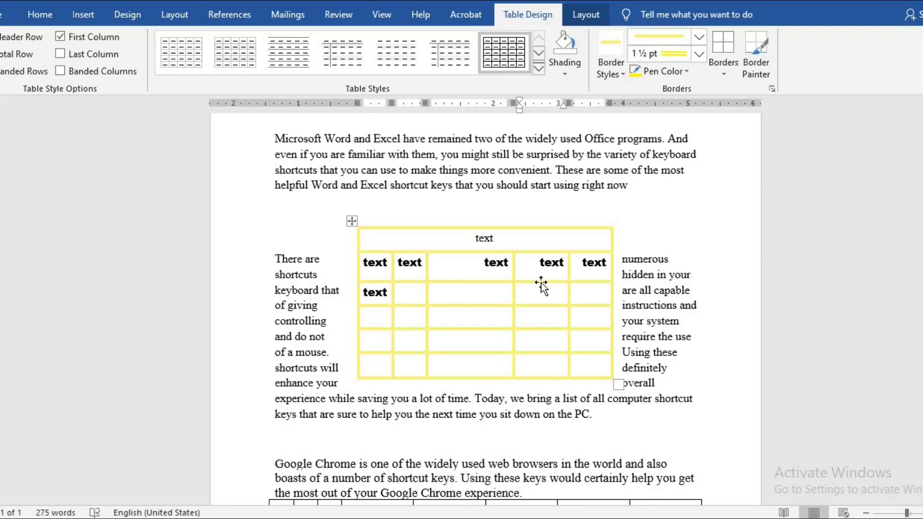
Fill the table's first two columns with light blue shading
click(518, 293)
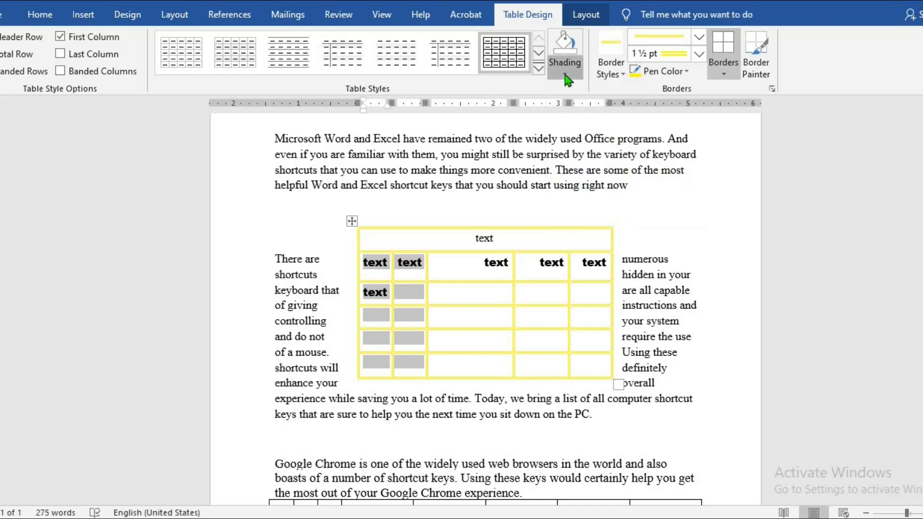
click(564, 69)
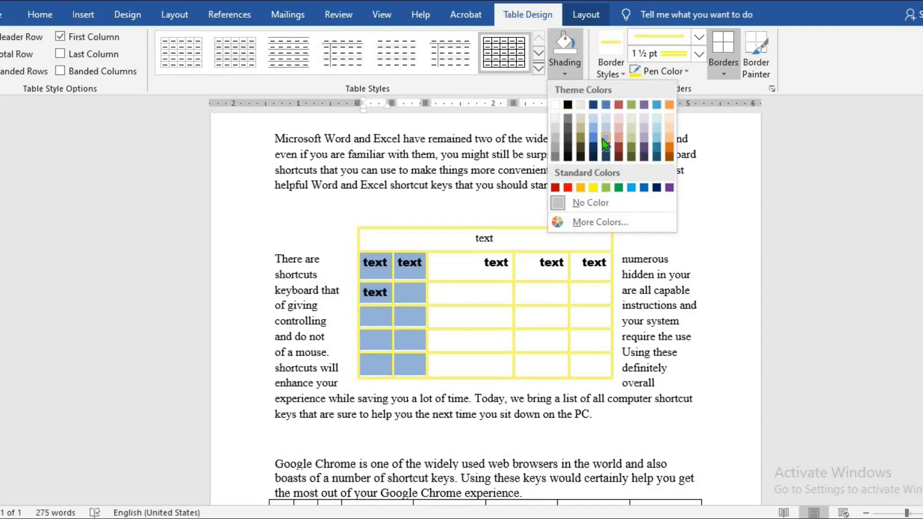
click(528, 294)
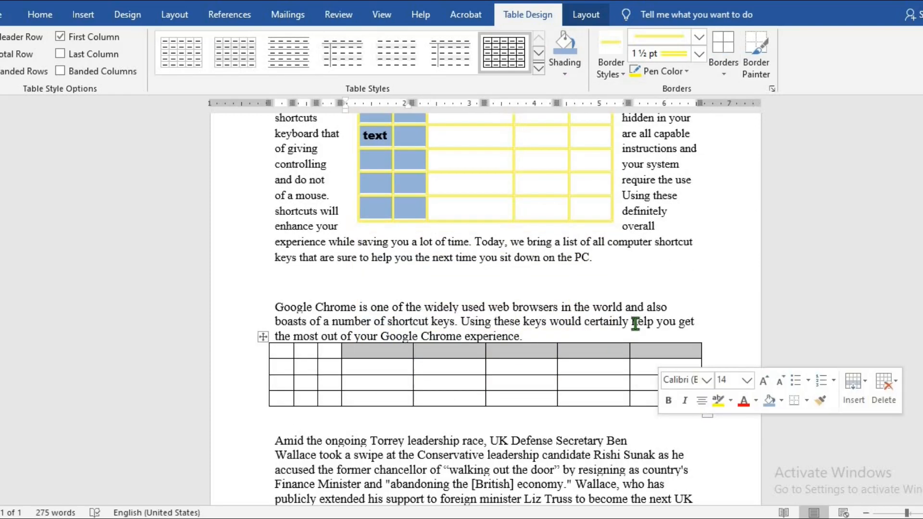
Shade the second table's top row green
click(564, 53)
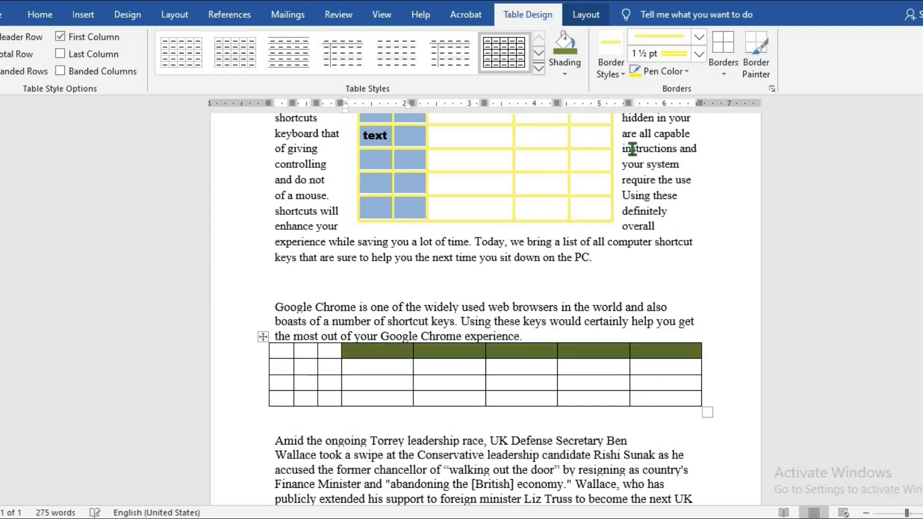
click(448, 385)
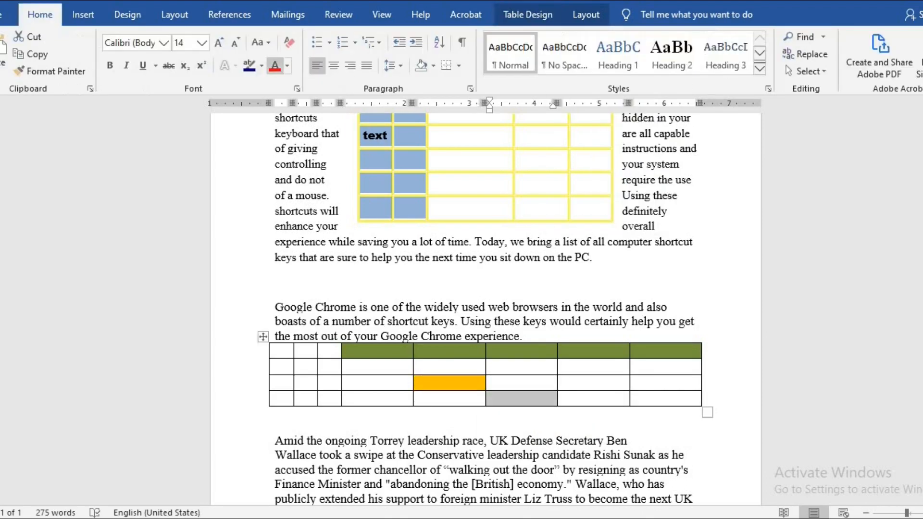
click(362, 388)
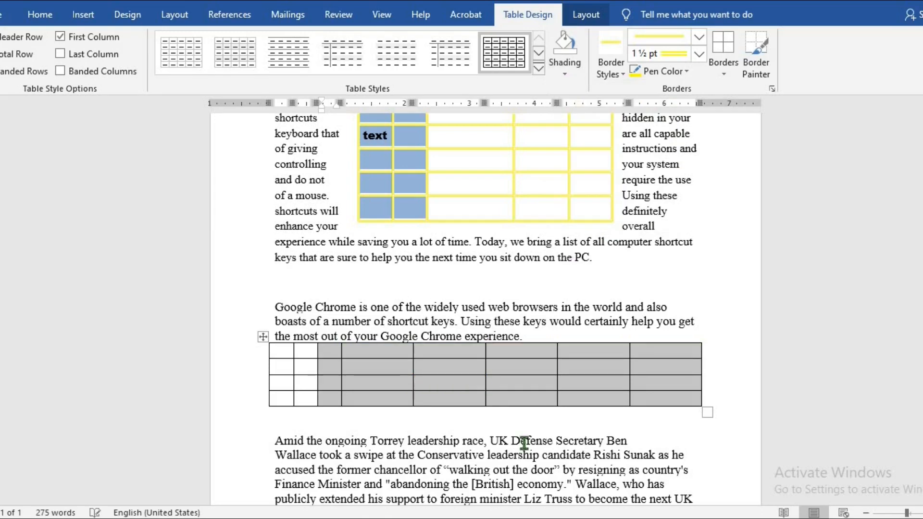
click(501, 395)
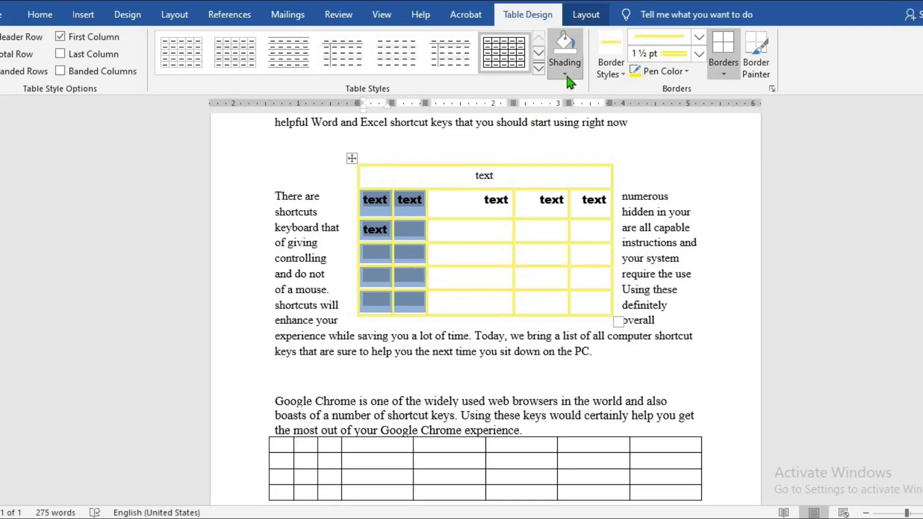
Clear the column shading and colour the header 'text' labels red
click(39, 14)
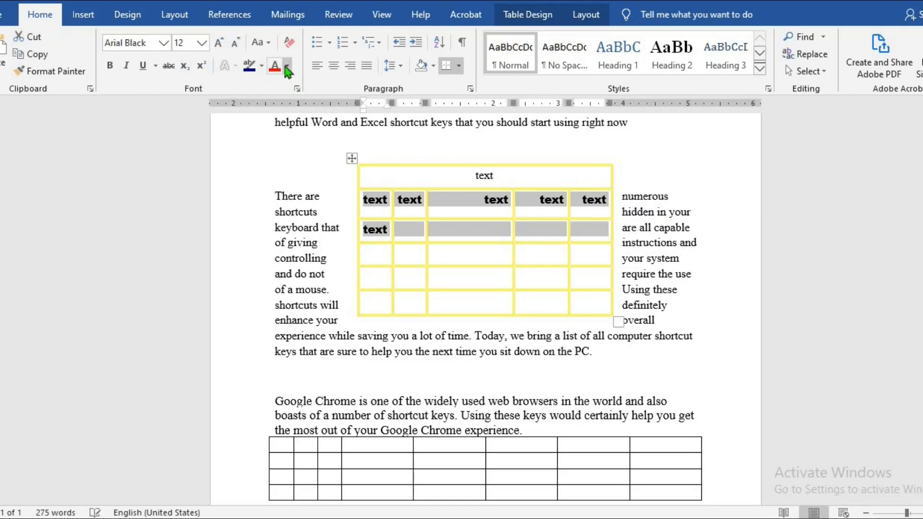
click(288, 65)
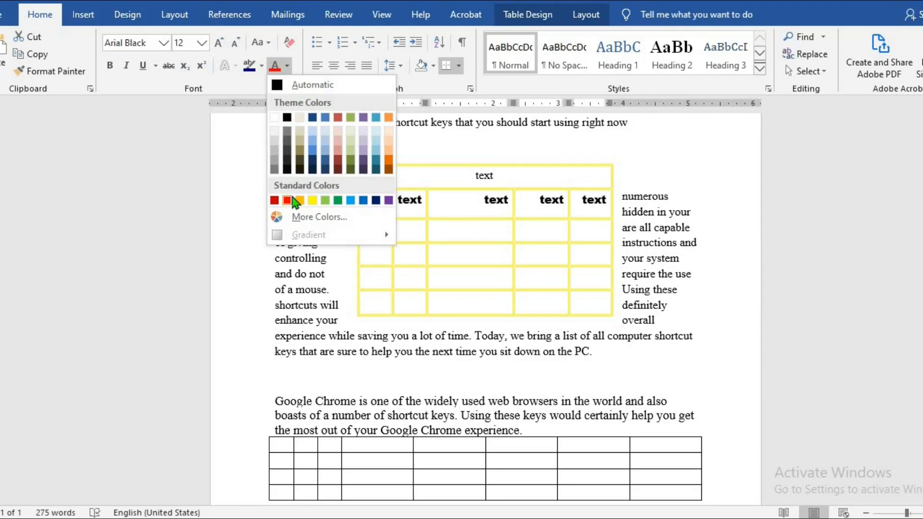
click(274, 200)
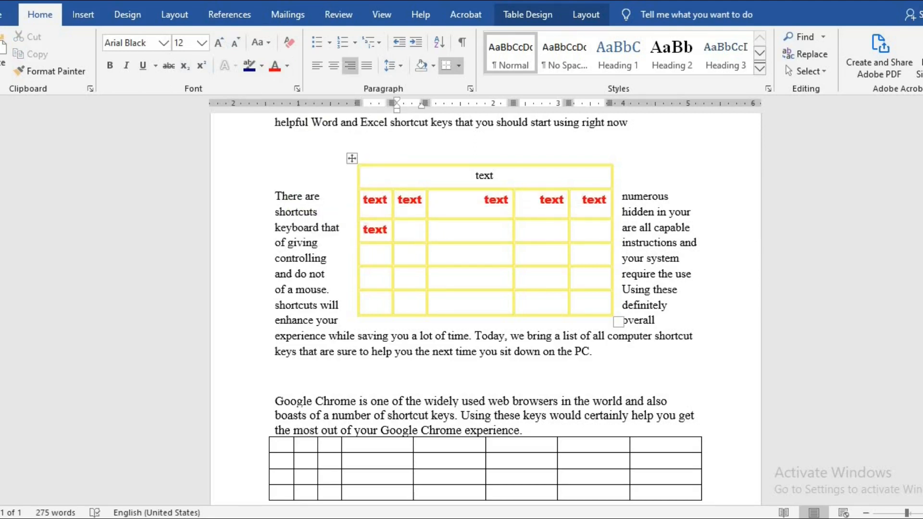
click(408, 229)
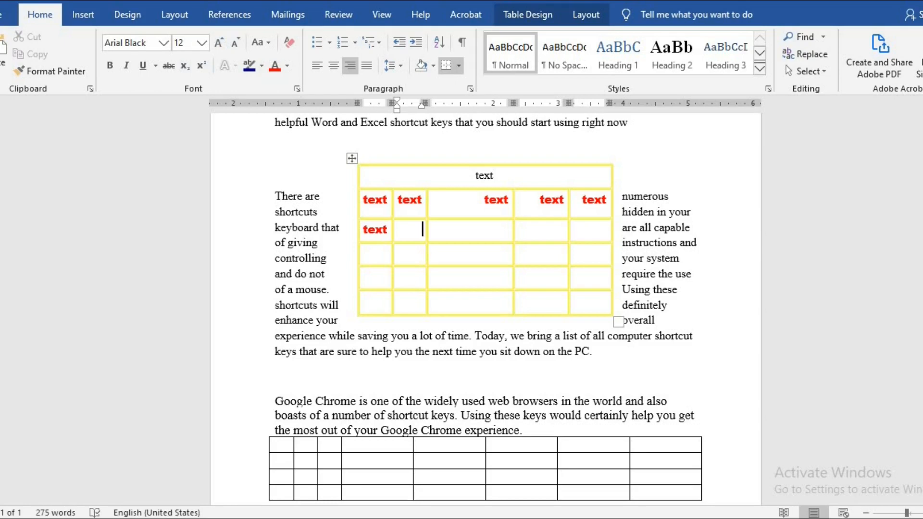
mouse_move(425, 247)
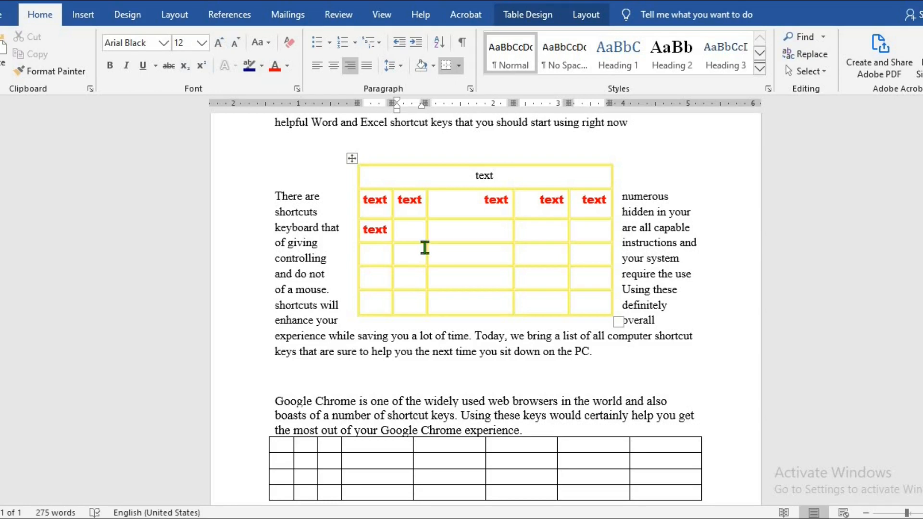